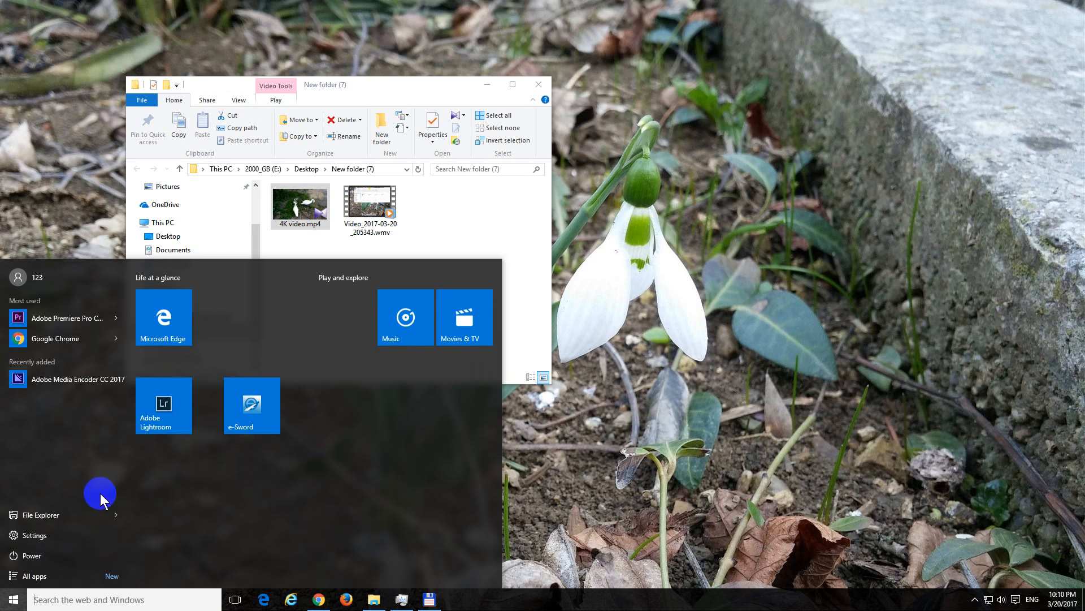
mouse_move(71, 317)
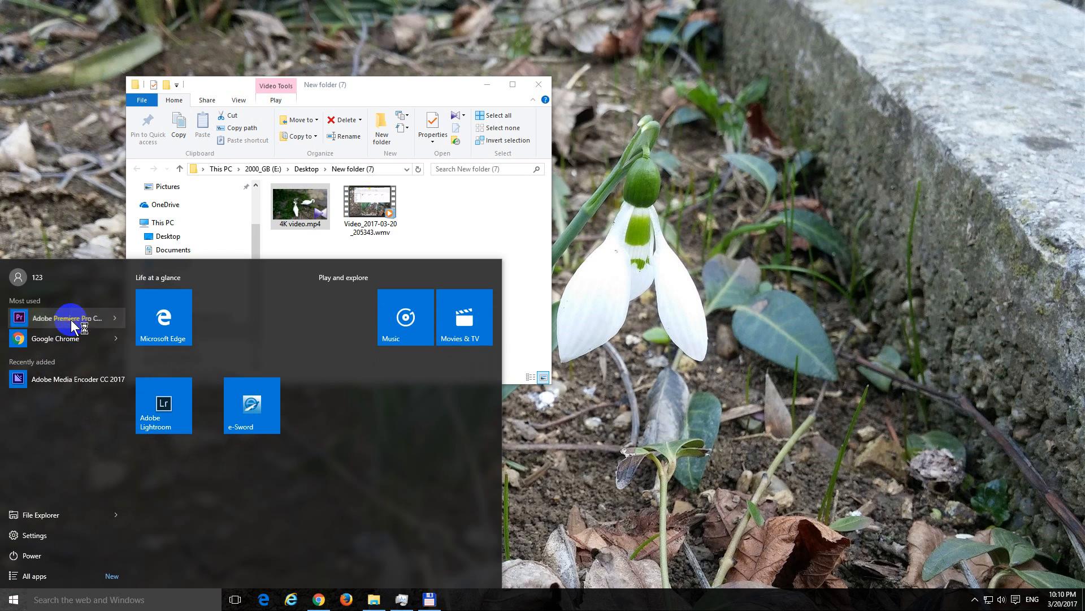
Step: Launch Adobe Premiere Pro CC 2017 from the Start menu
left_click(66, 318)
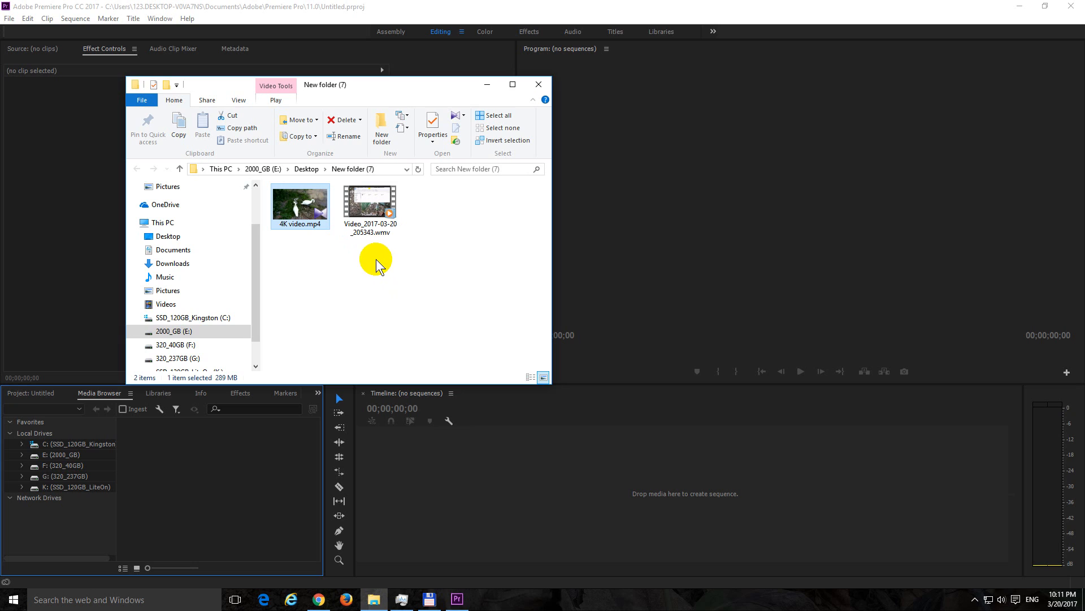
mouse_move(387, 262)
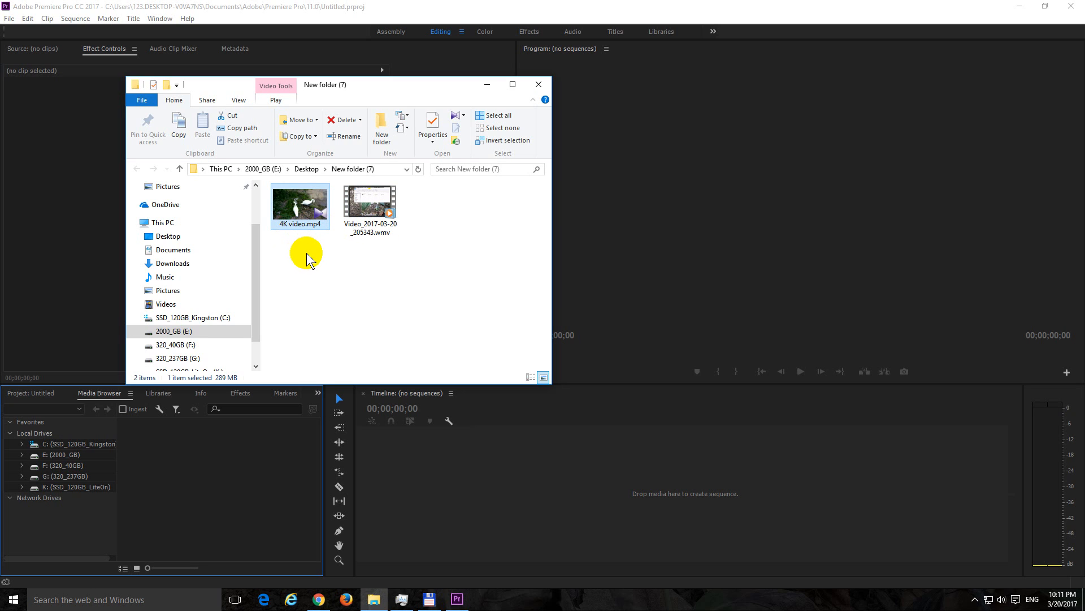
mouse_move(394, 385)
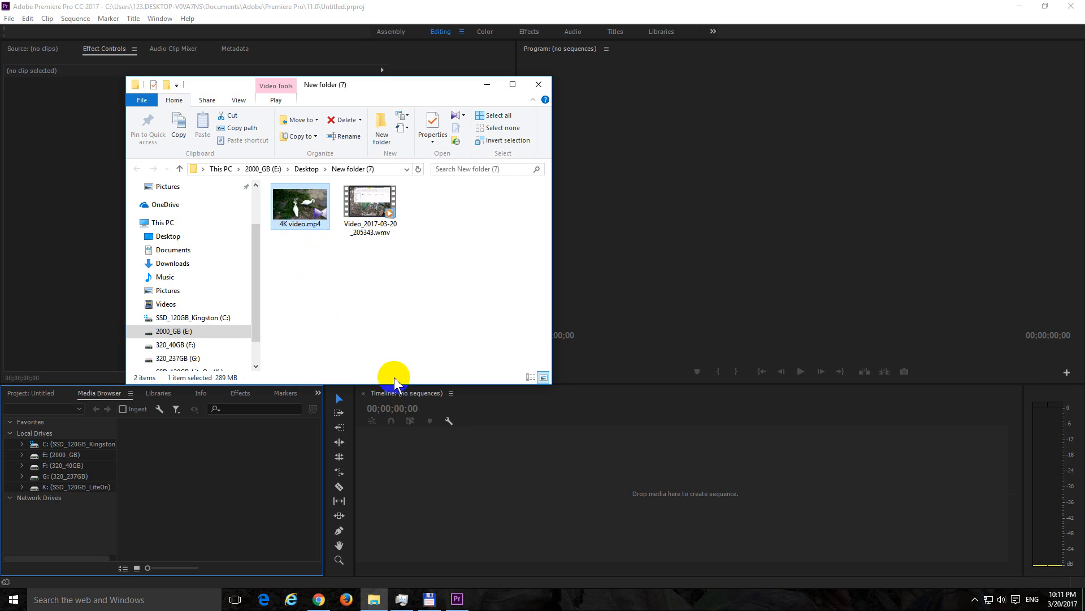
mouse_move(428, 390)
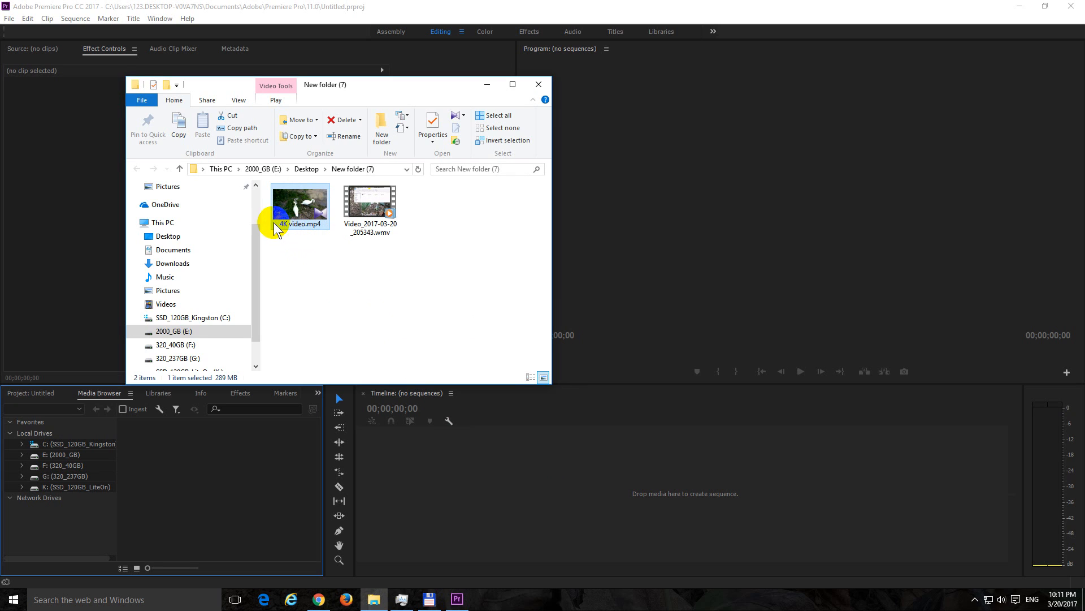
mouse_move(312, 235)
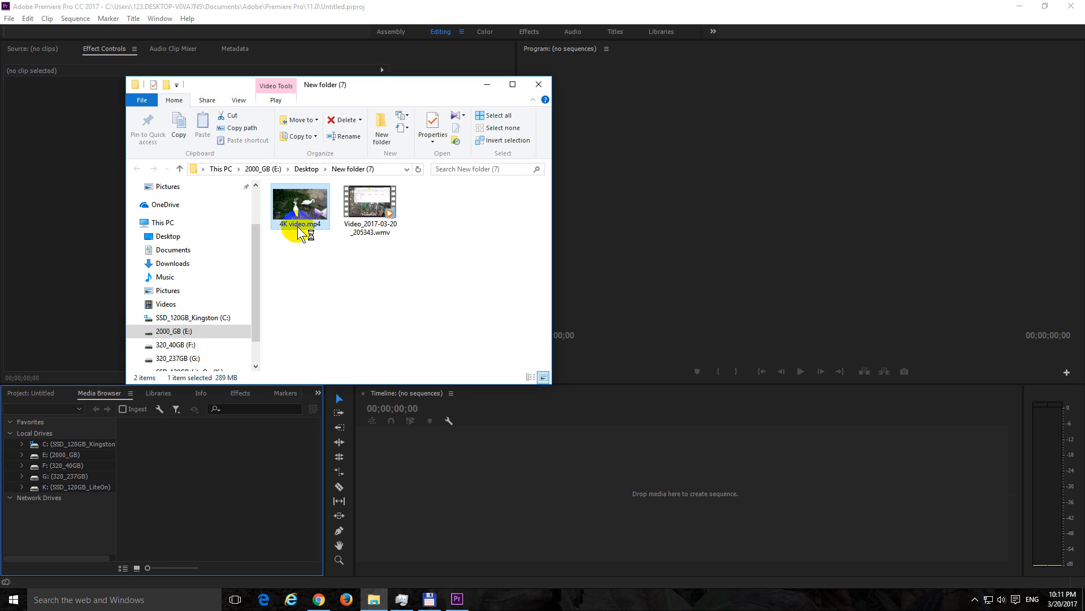
mouse_move(292, 233)
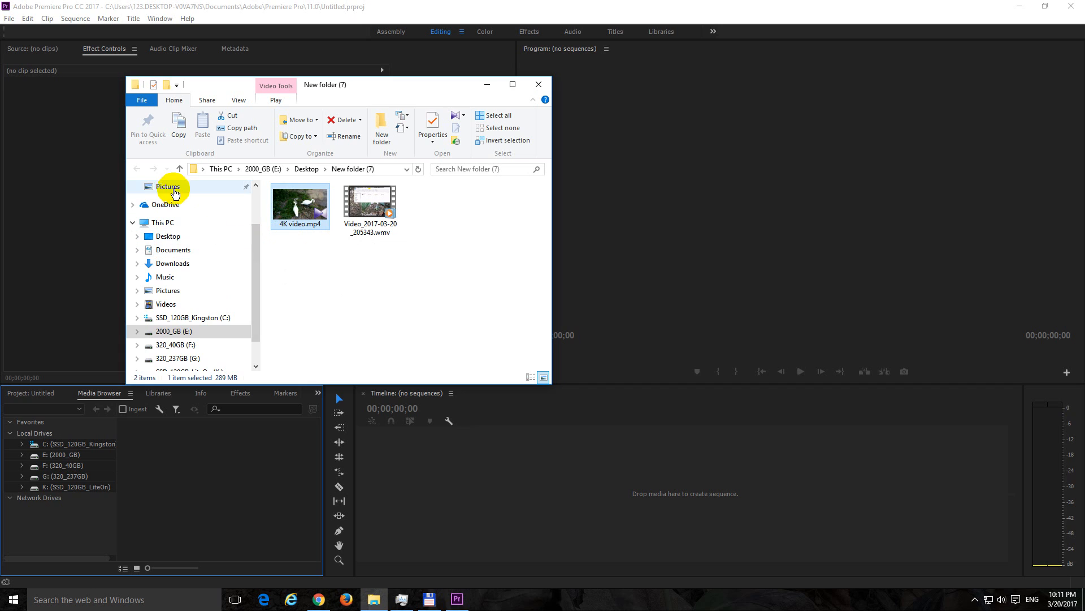
Step: Begin a new Premiere project via File > New > Project and show its Ingest Settings
left_click(538, 84)
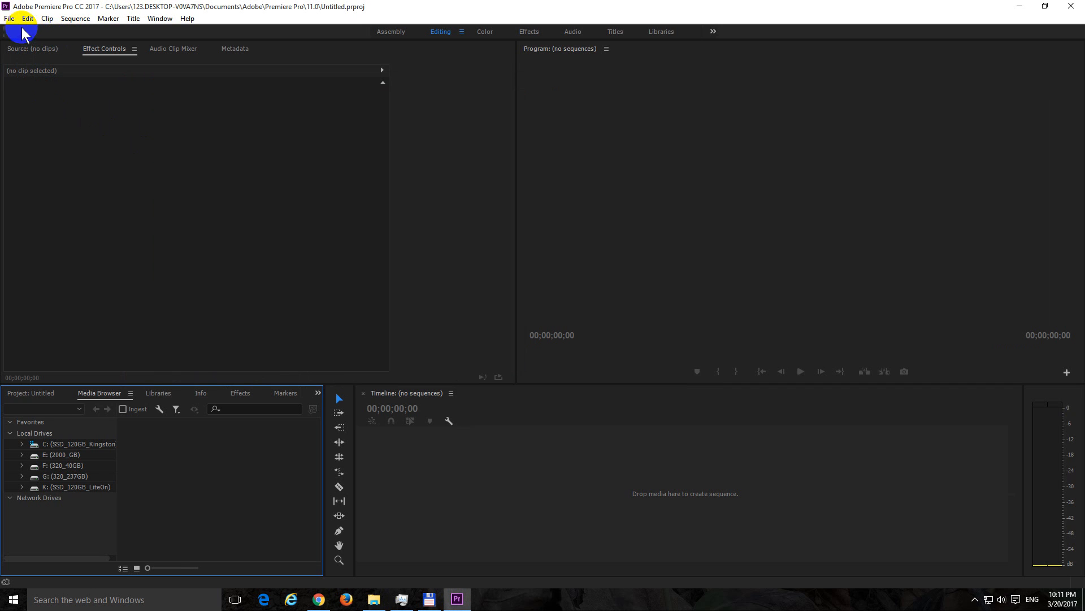
left_click(7, 19)
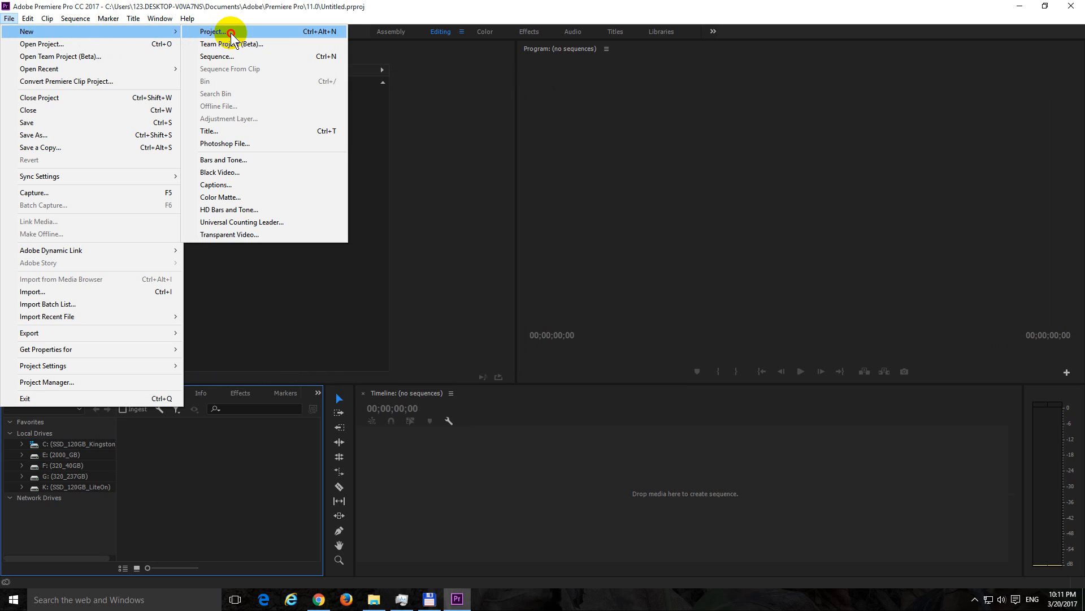
left_click(229, 32)
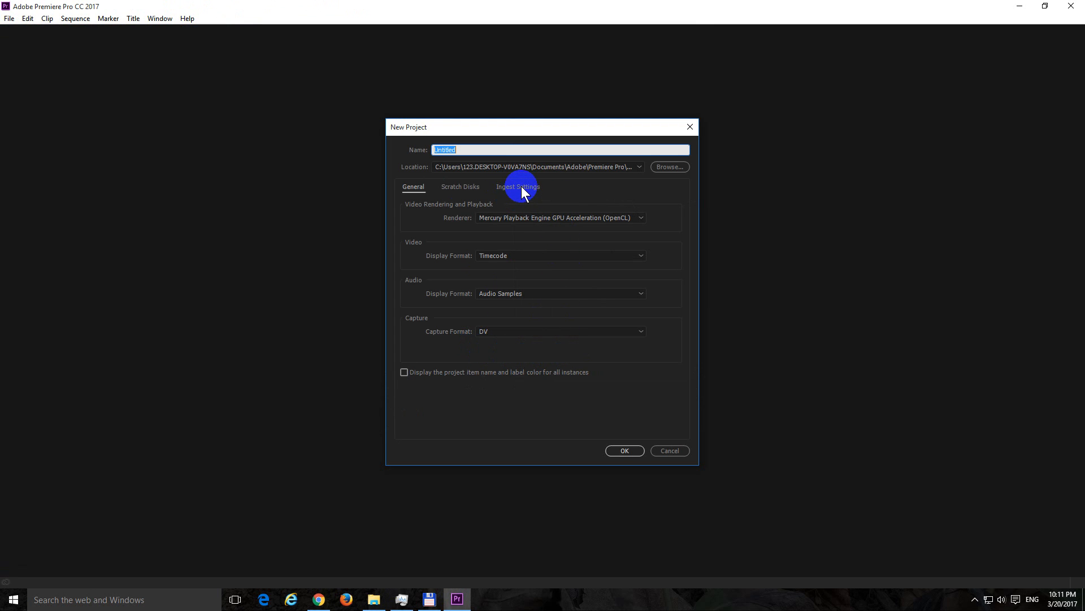
left_click(517, 187)
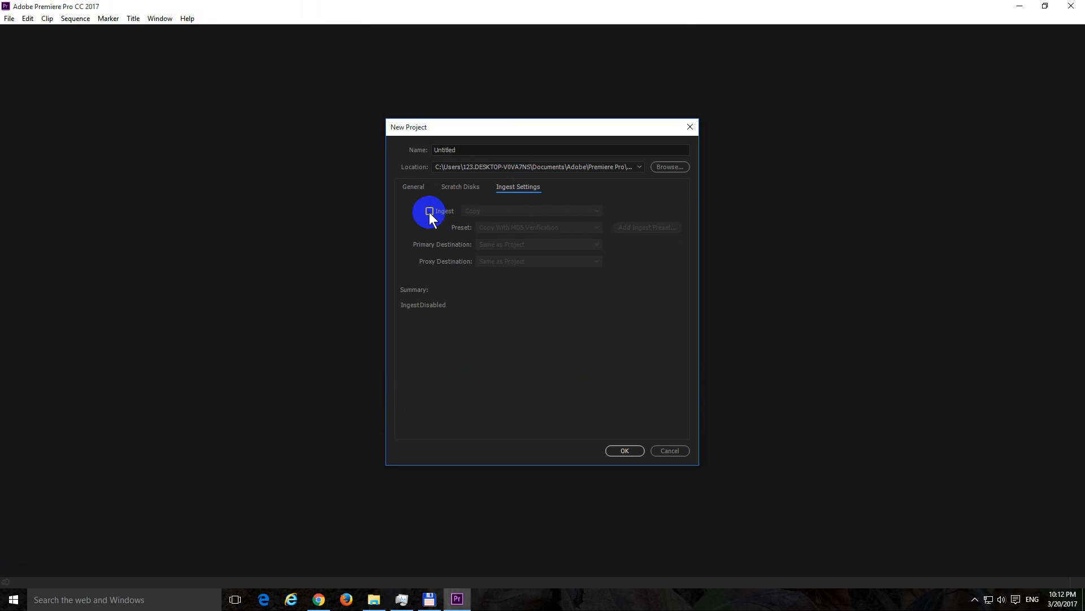
Step: Enable Ingest set to Create Proxies with the 1024x540 GoPro CineForm preset and confirm
left_click(429, 210)
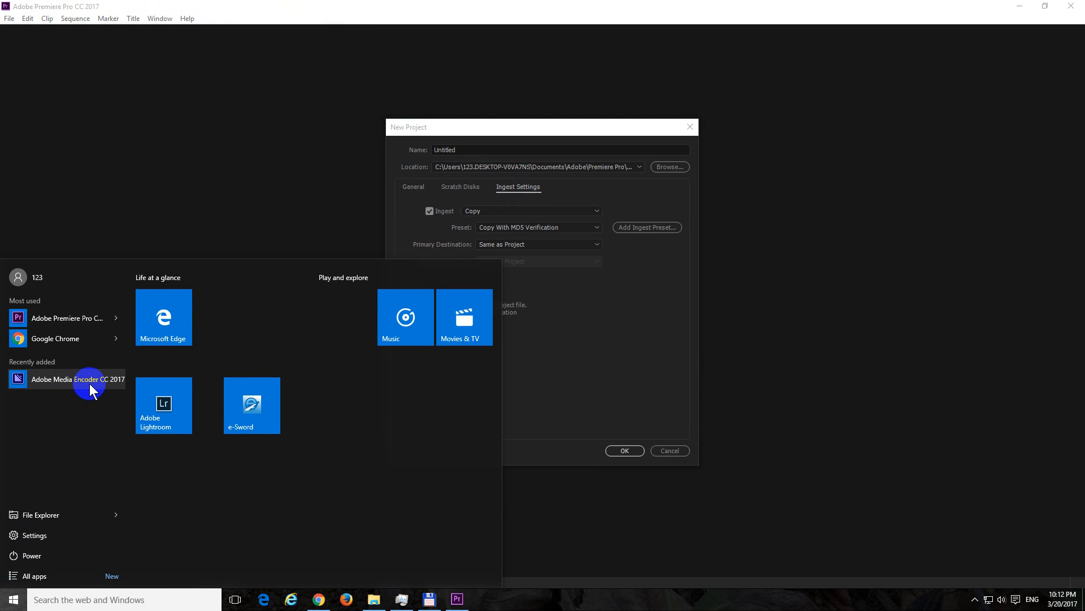
mouse_move(486, 137)
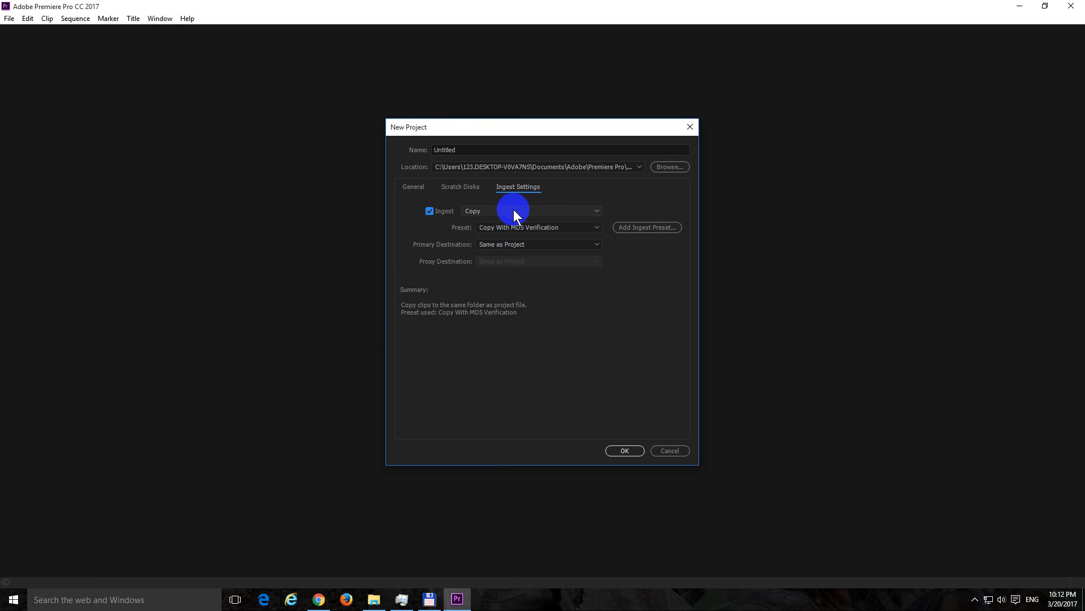
left_click(531, 210)
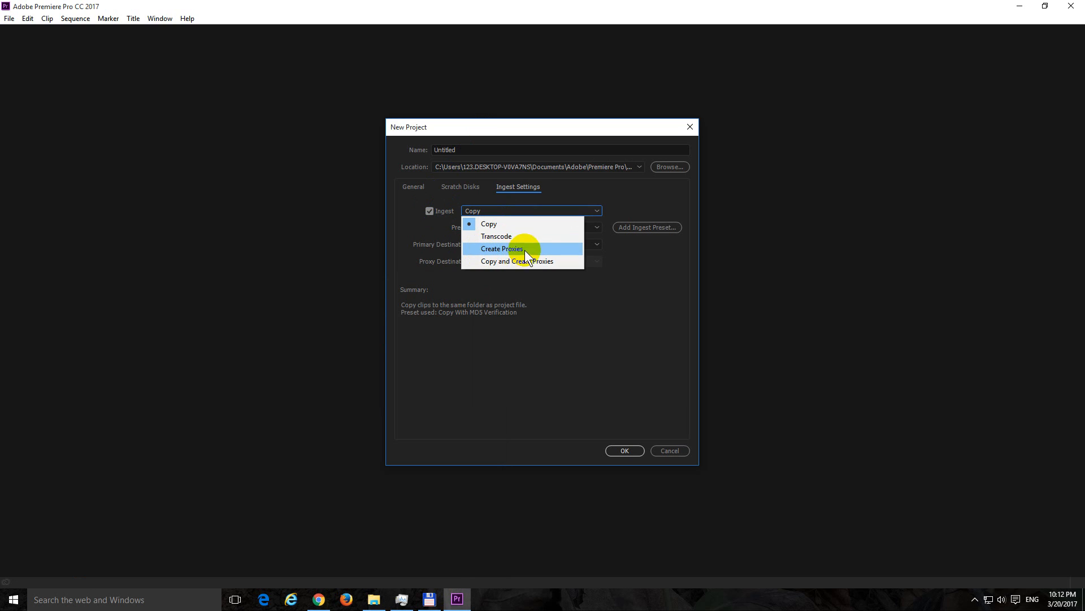
left_click(501, 248)
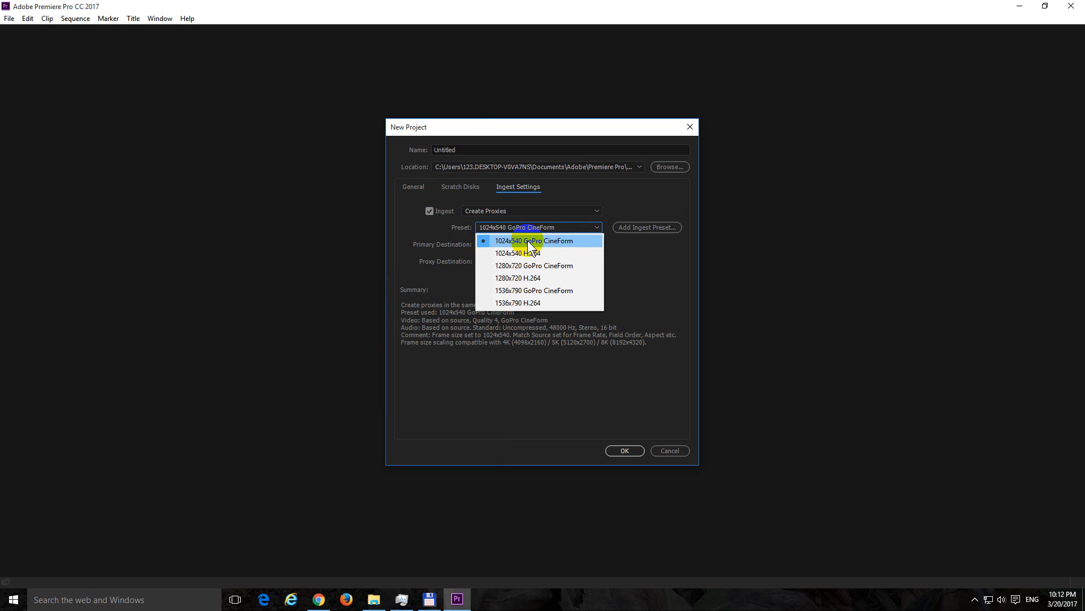
mouse_move(504, 295)
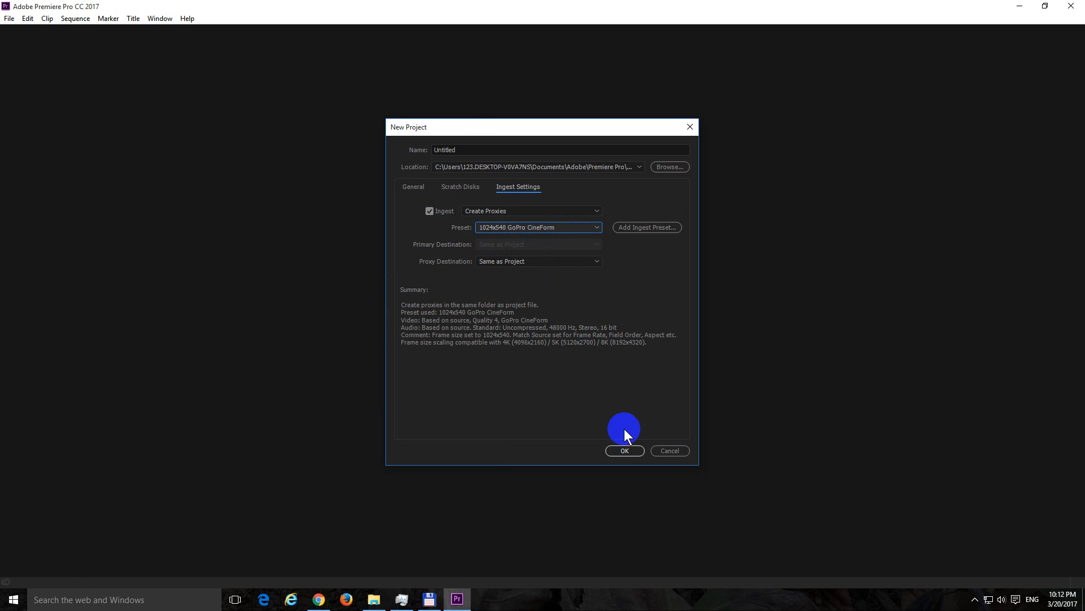
left_click(625, 450)
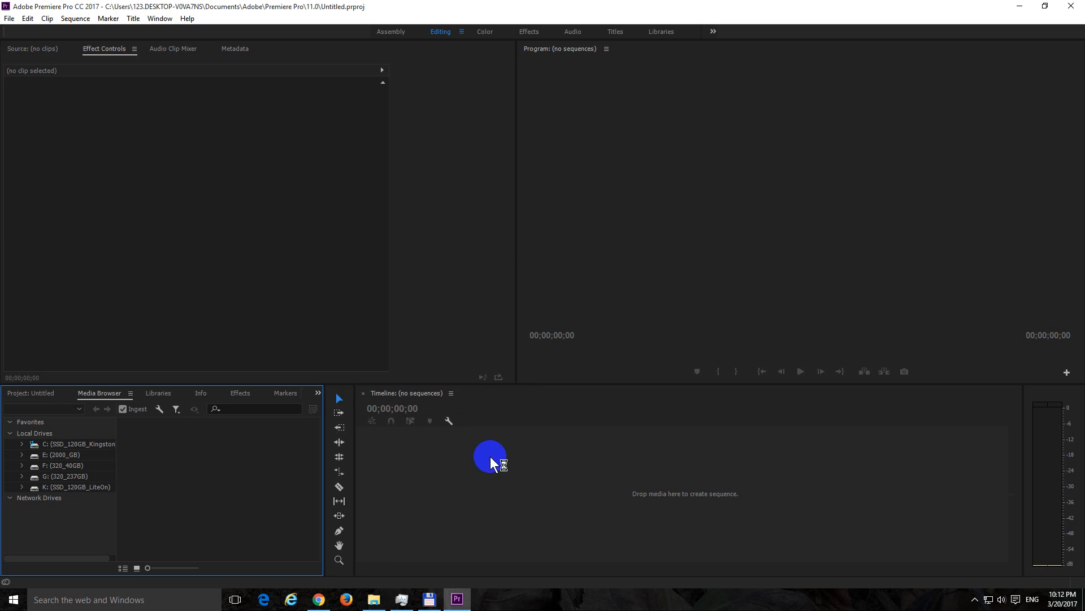
Step: Bring 4K video.mp4 from Explorer into the timeline so Media Encoder starts its 1024x540 proxy job
left_click(374, 600)
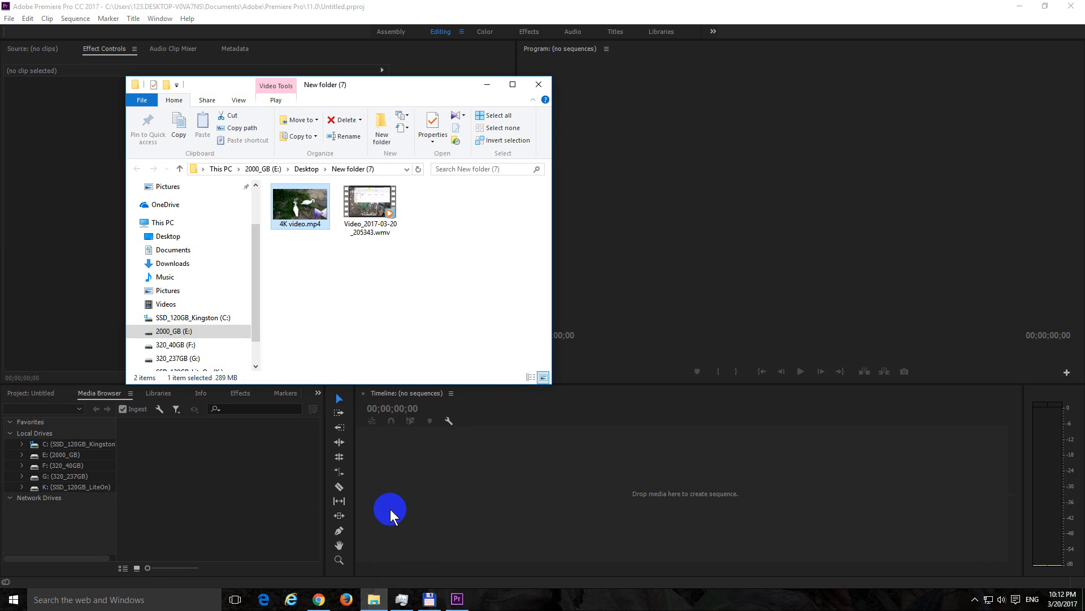
mouse_move(291, 208)
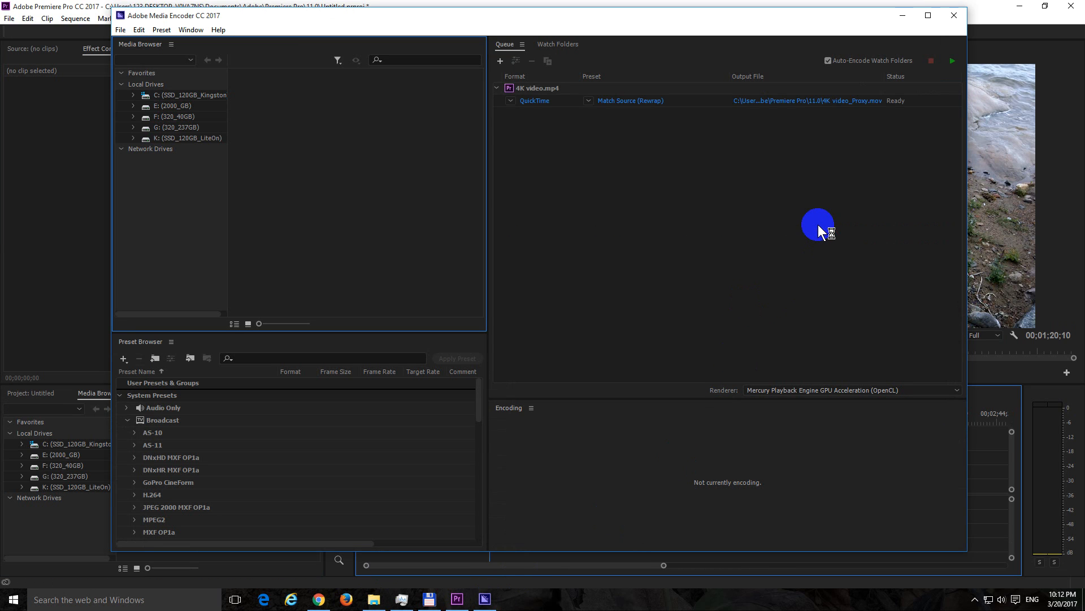
left_click(952, 60)
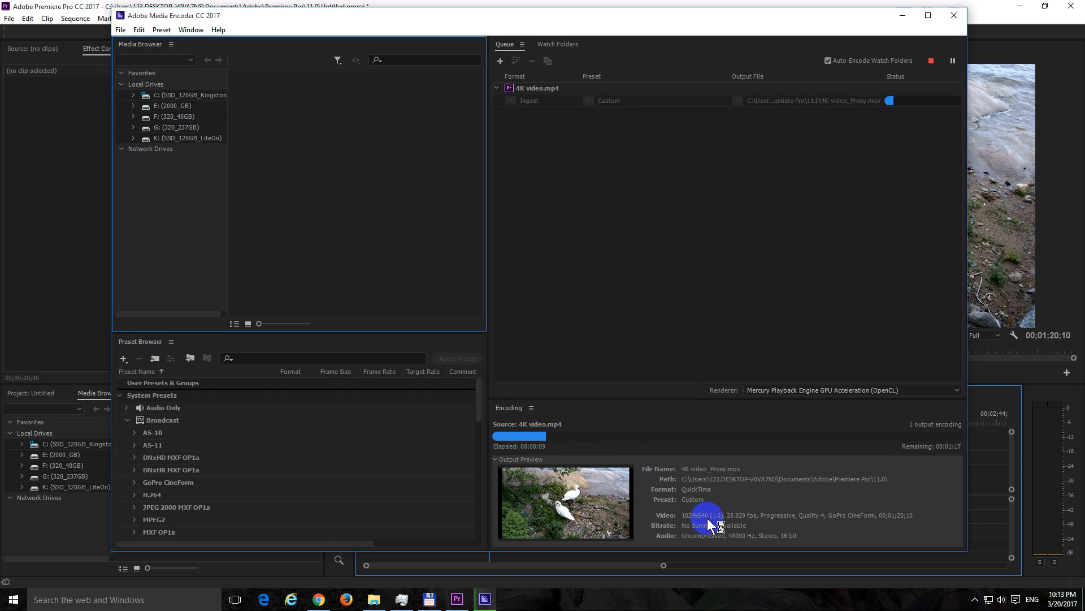
mouse_move(1009, 47)
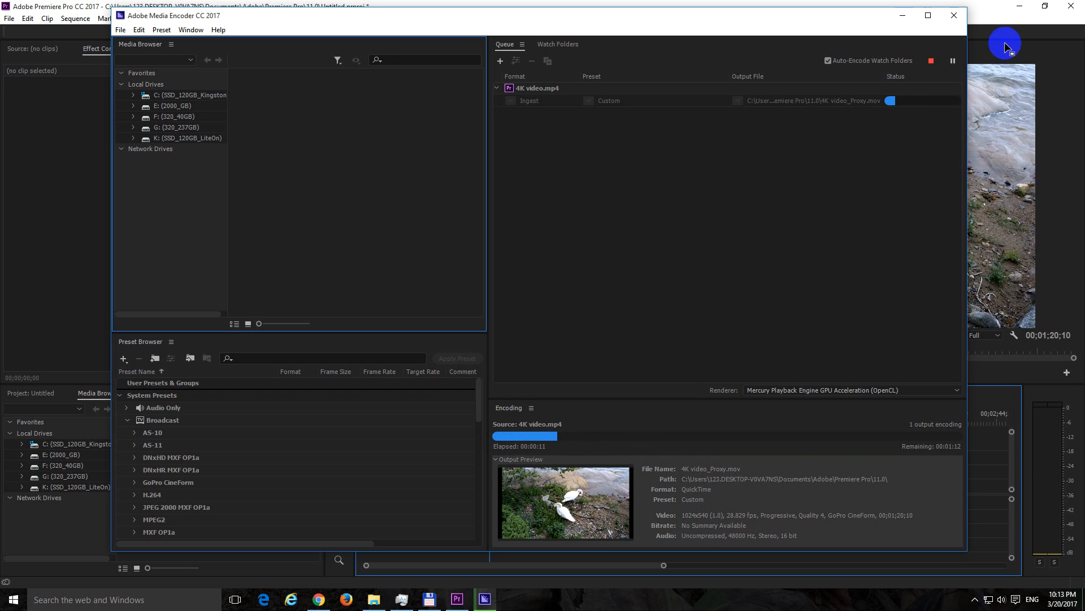
left_click(455, 599)
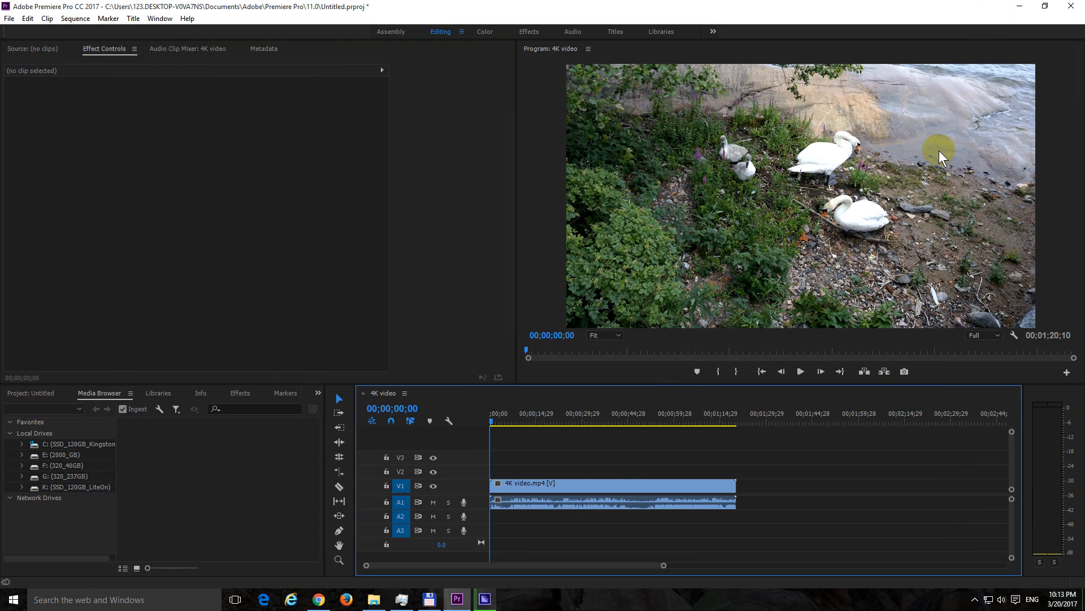
Step: Razor-cut 4K video.mp4 into pieces and marquee-select them to close the gaps
left_click(660, 422)
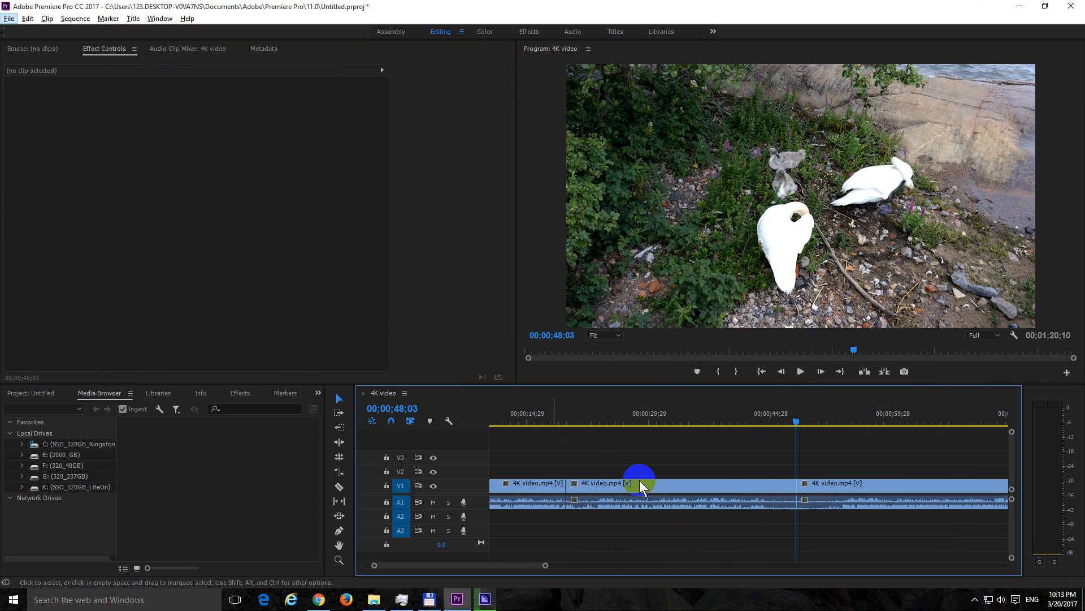
left_click_drag(640, 485, 662, 488)
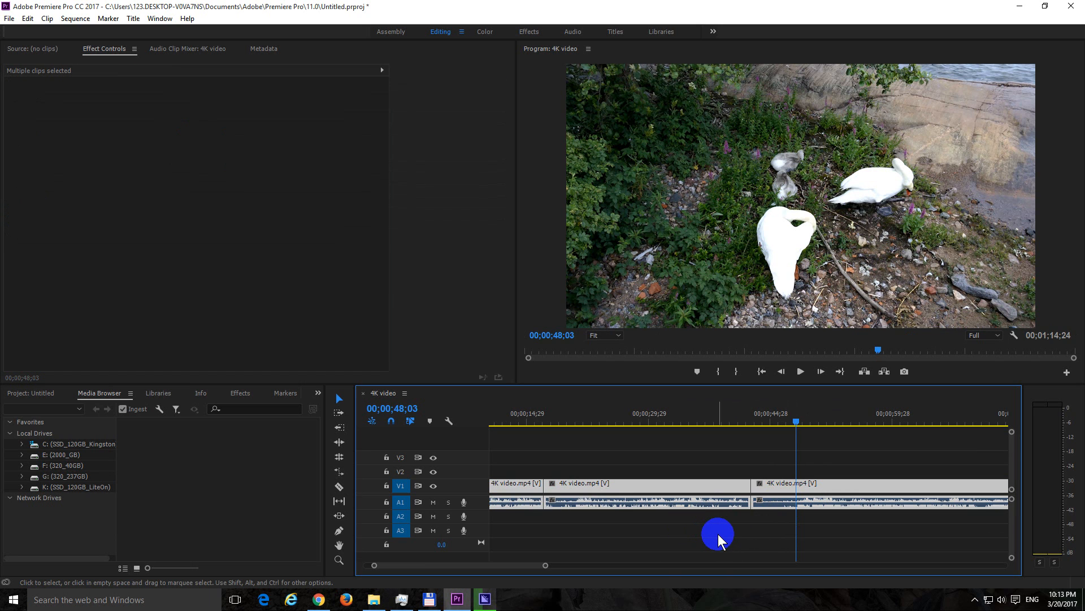
mouse_move(753, 484)
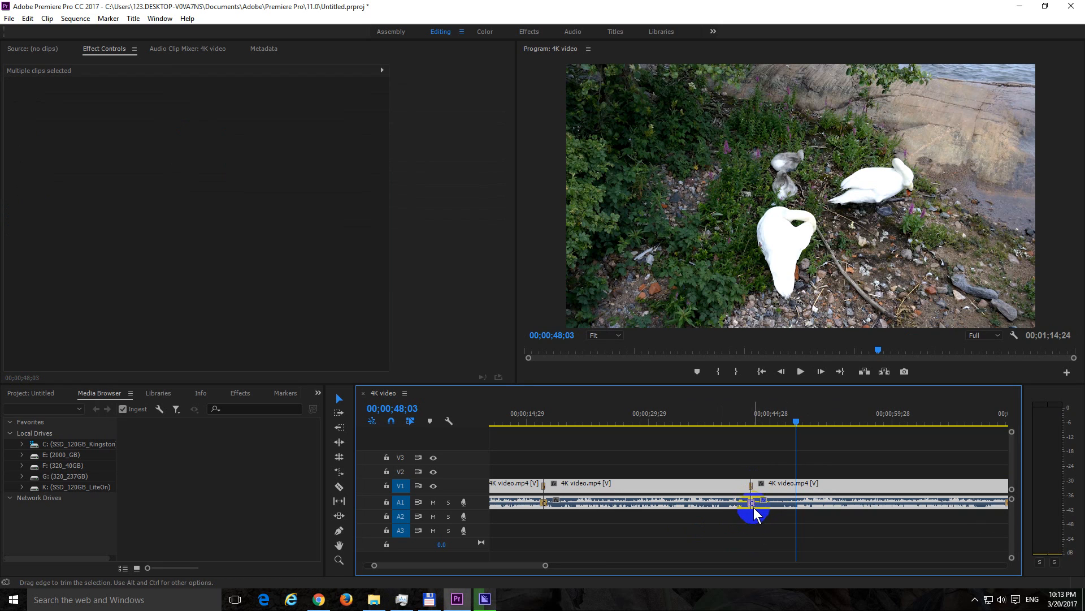
mouse_move(488, 601)
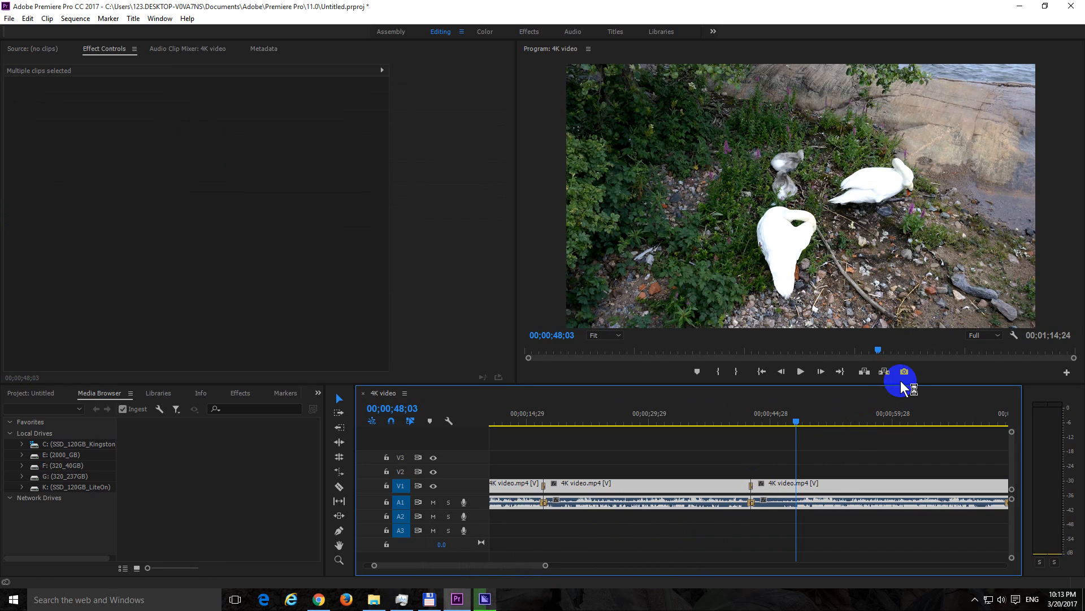
mouse_move(931, 383)
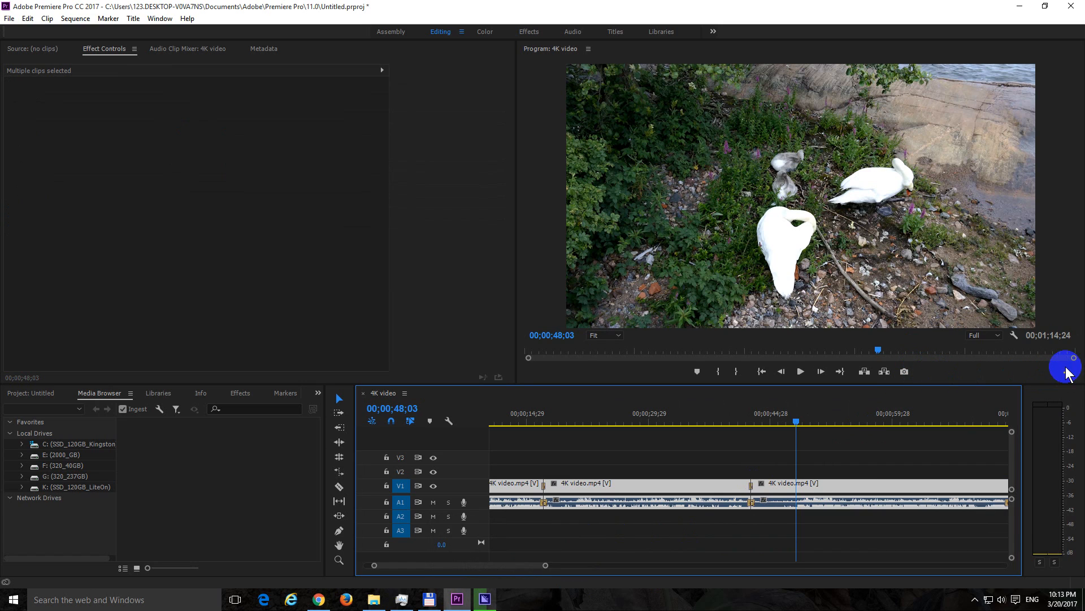
mouse_move(1068, 377)
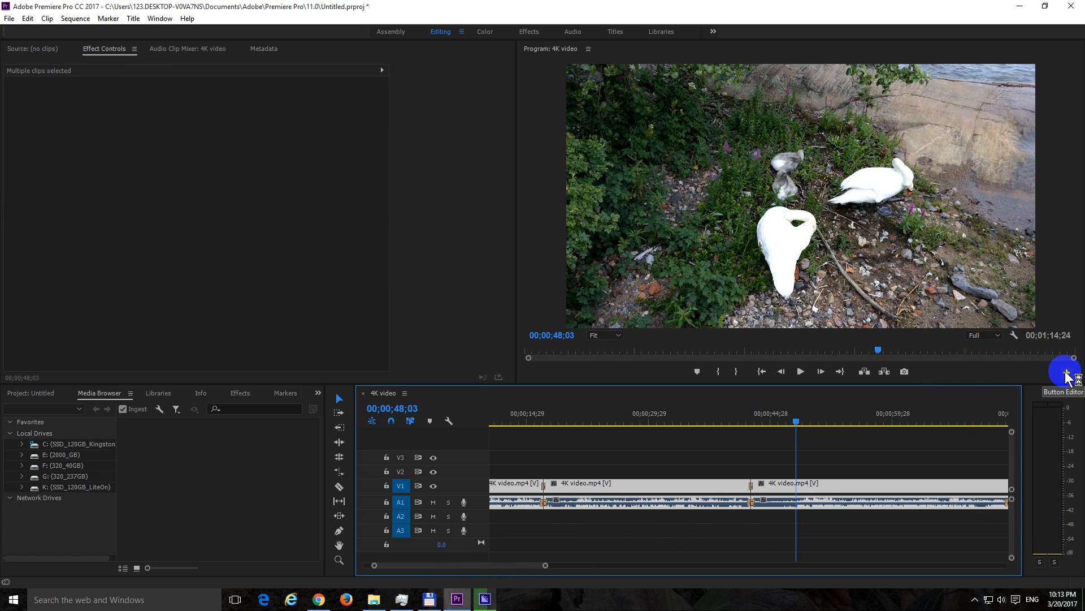
Step: Add the Toggle Proxies button to the Program monitor's playback controls
left_click(1067, 373)
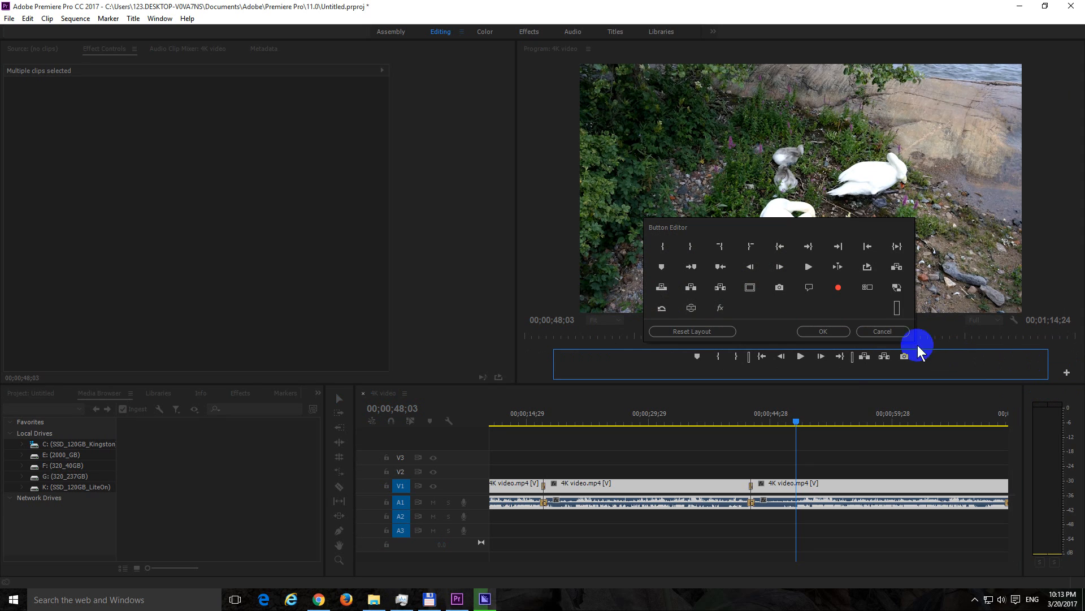
mouse_move(898, 287)
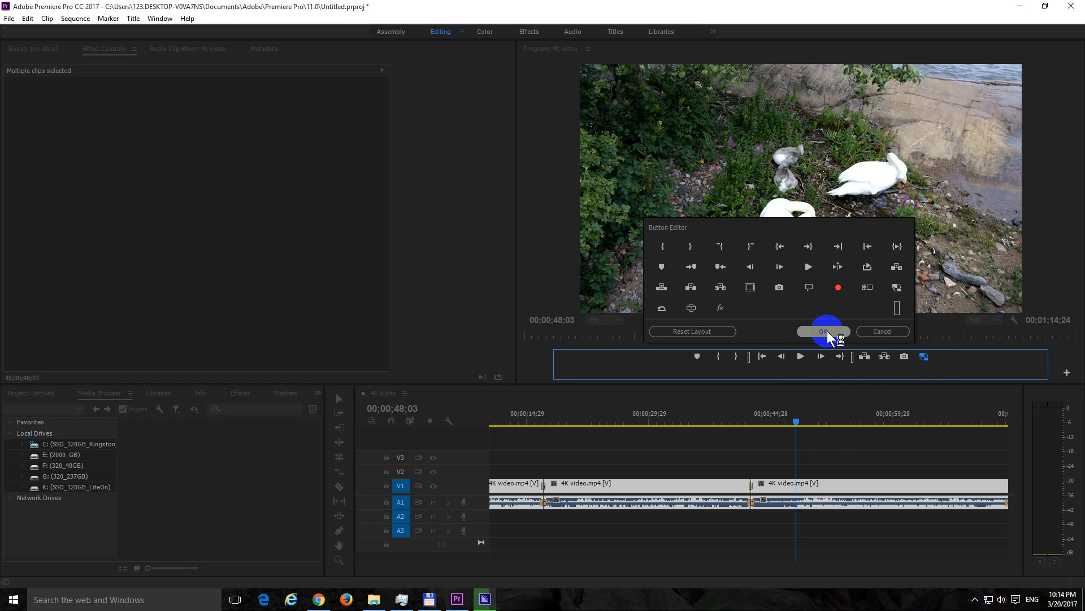
left_click(825, 331)
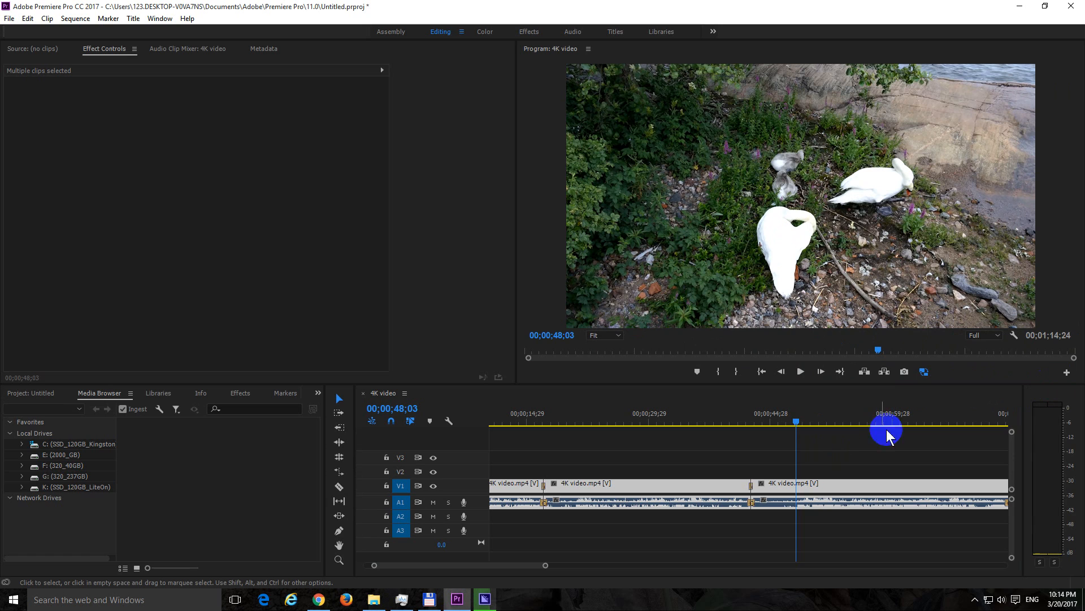
left_click(925, 371)
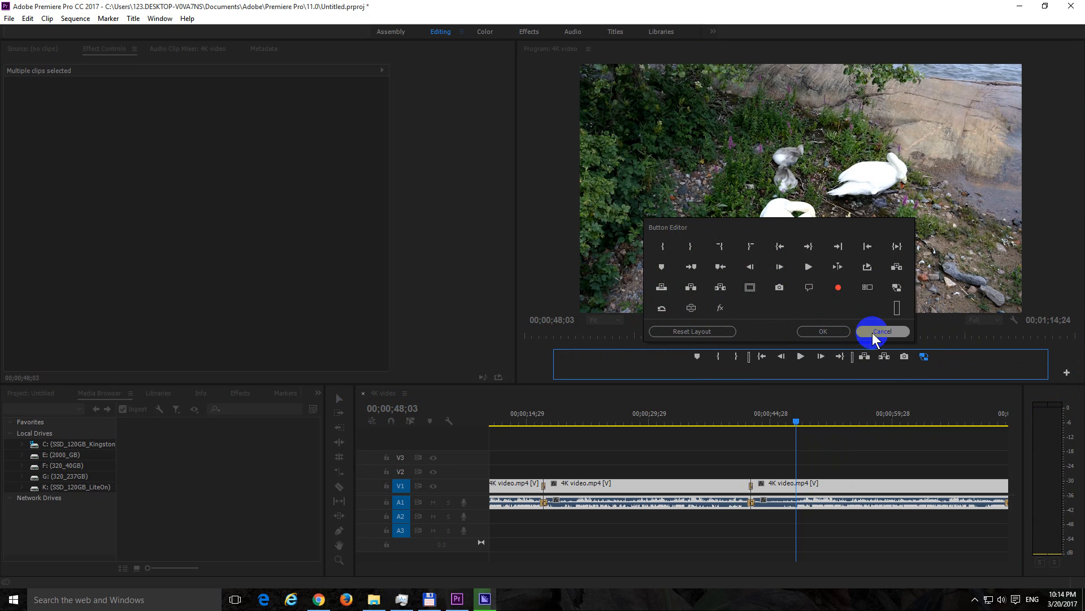
left_click(883, 331)
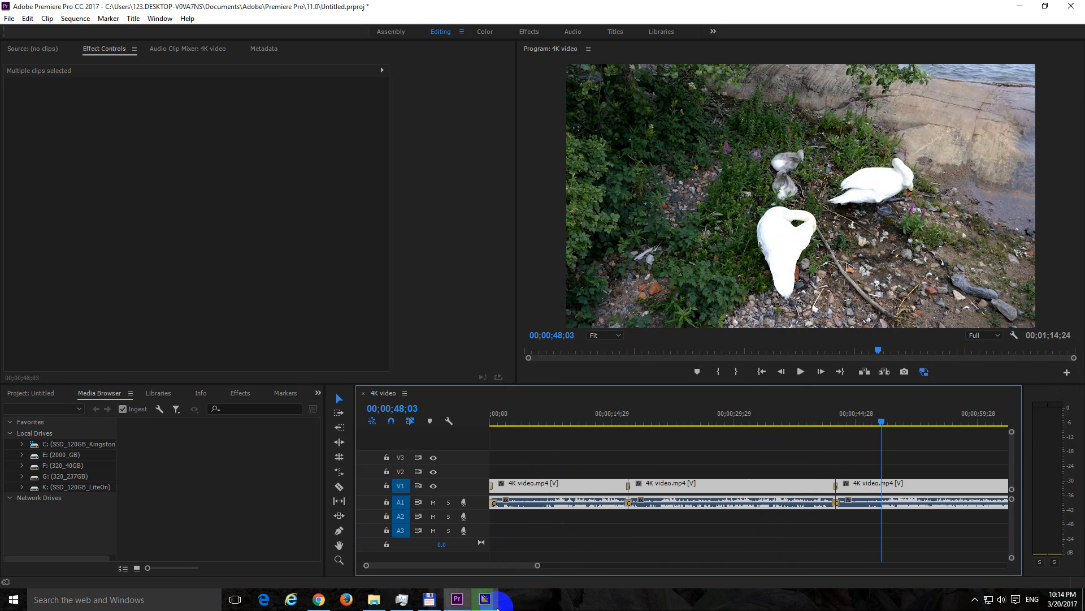
Step: Switch to Adobe Media Encoder to check the proxy encode progress
left_click(484, 599)
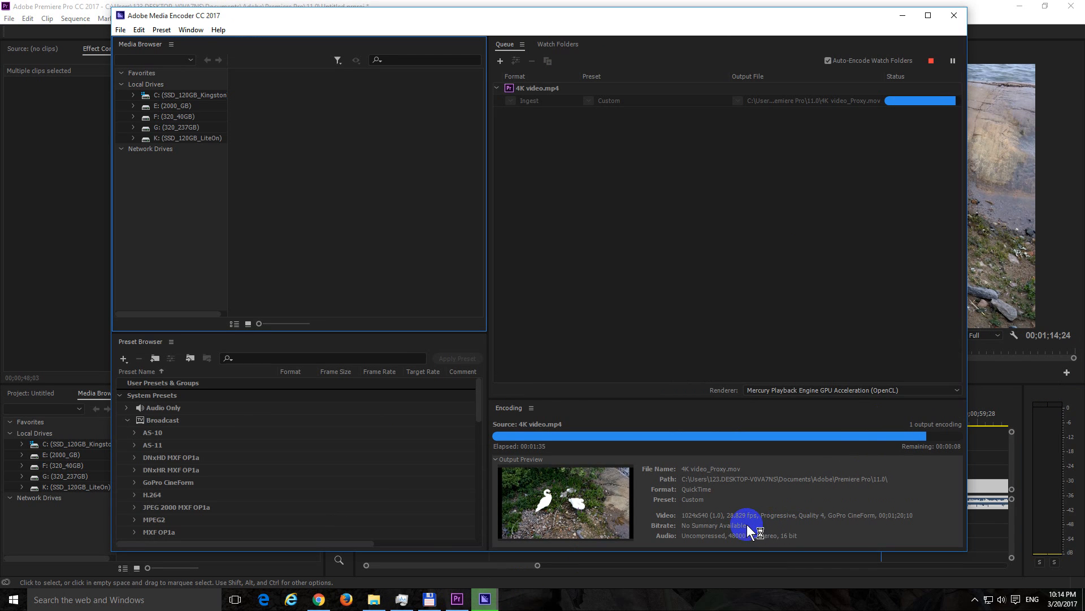
mouse_move(738, 542)
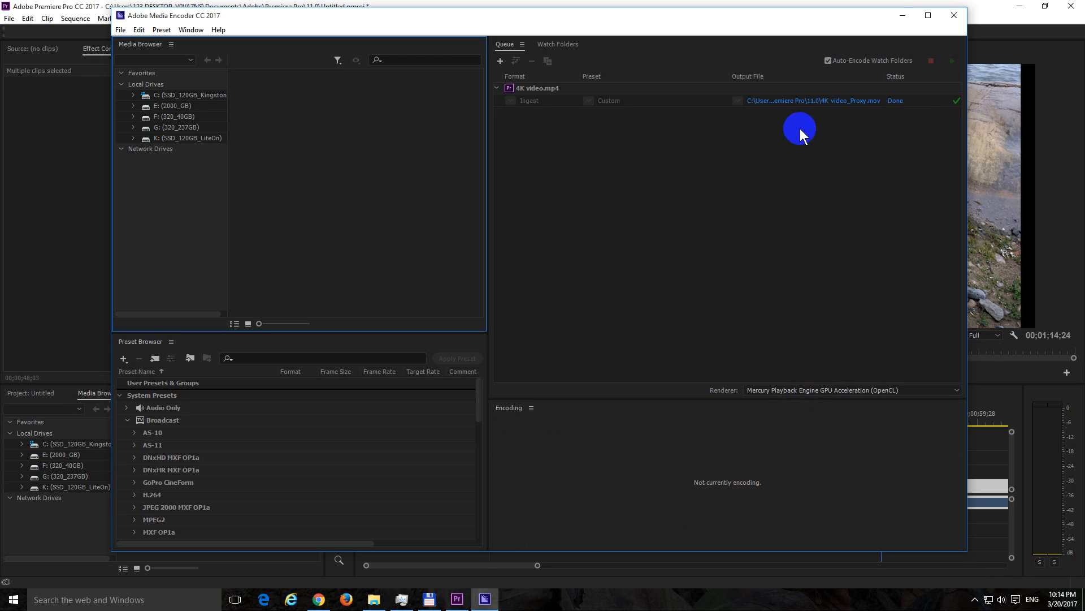
mouse_move(805, 104)
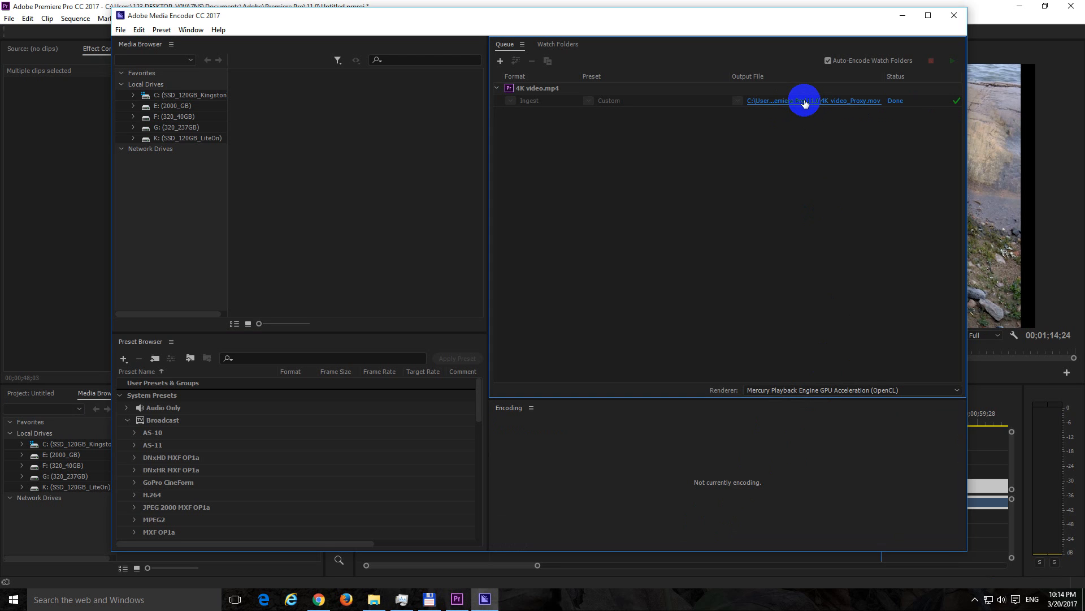
Step: Reveal 4K video_Proxy.mov from the queue's output path beside the original 4K video.mp4 folder
left_click(814, 100)
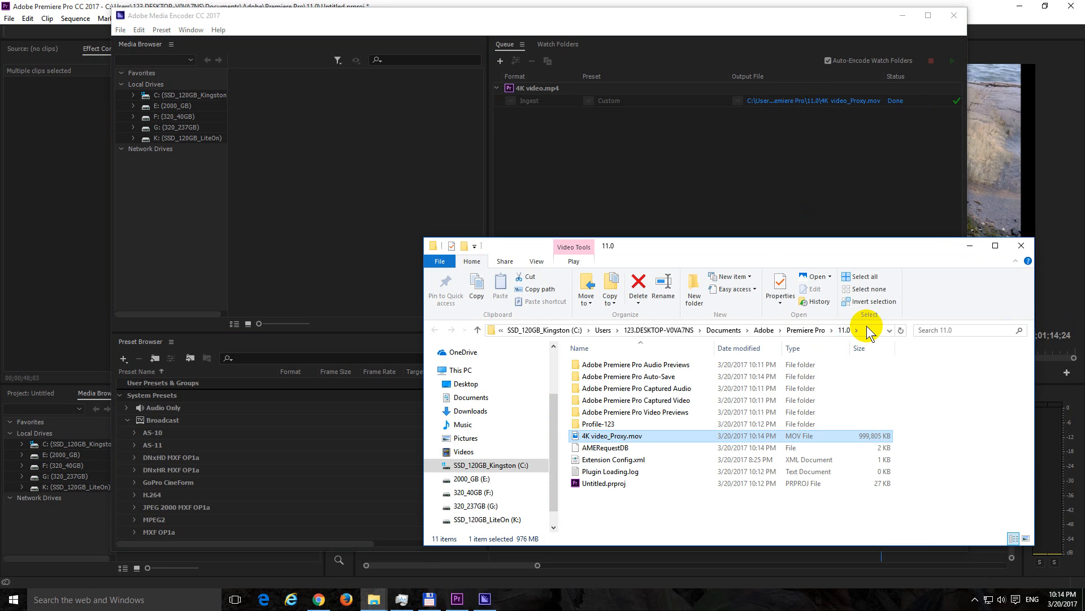
left_click(646, 330)
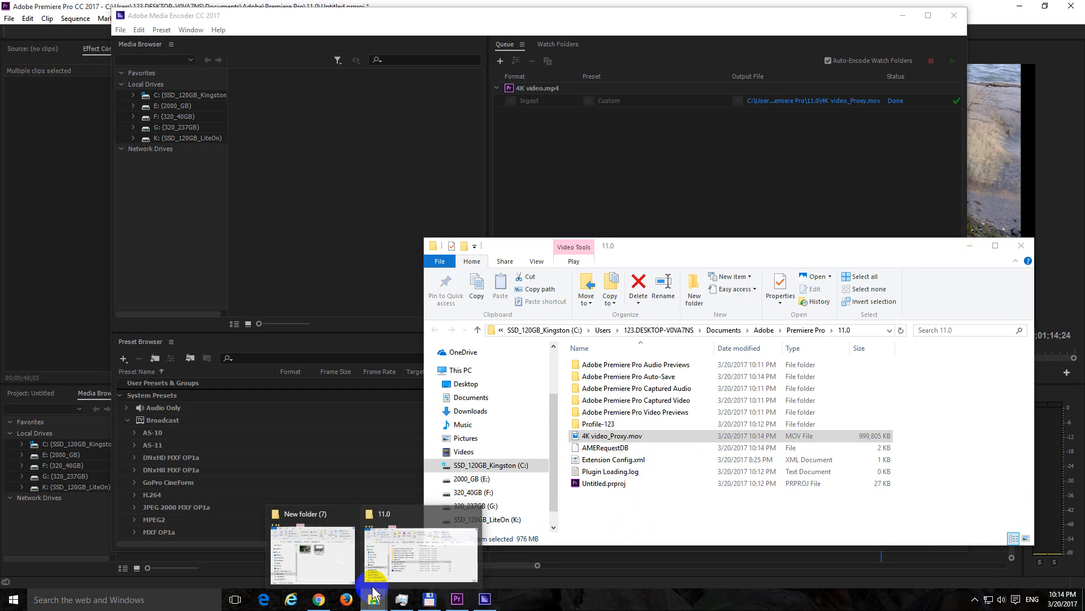
left_click(312, 554)
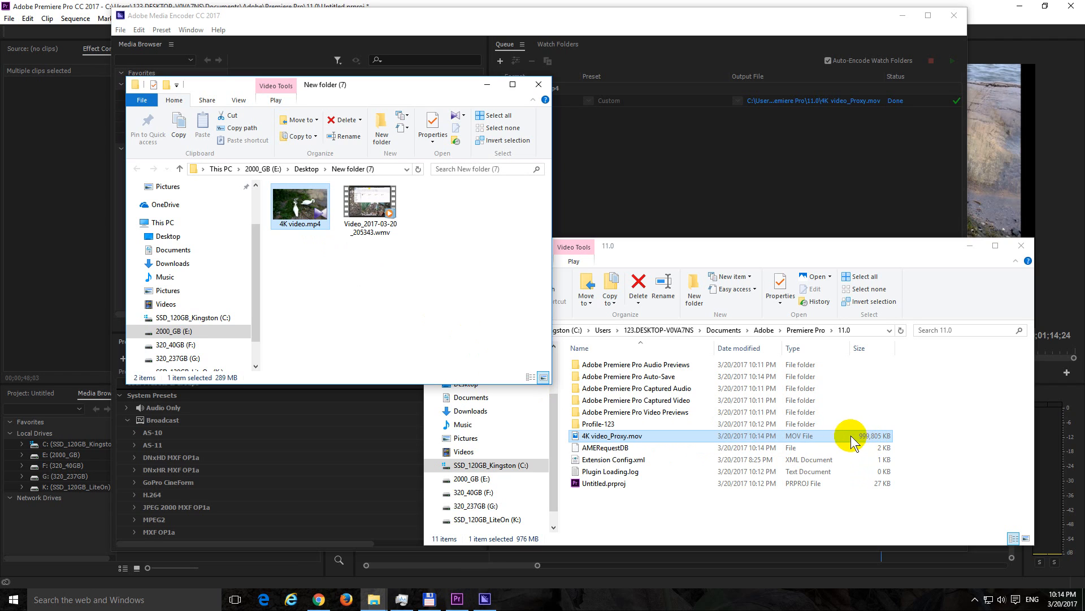
mouse_move(223, 377)
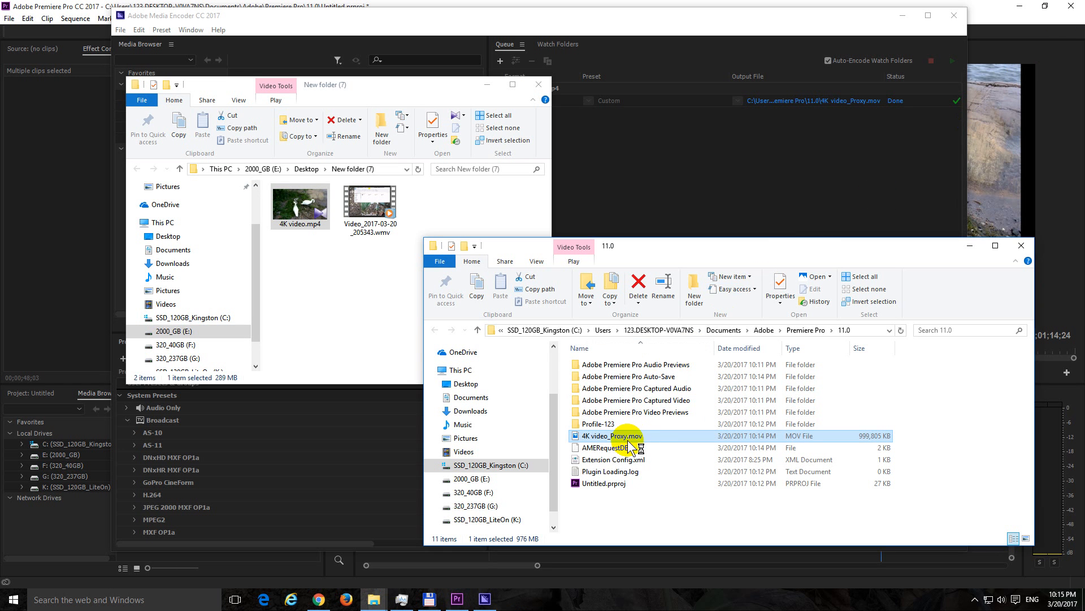
Step: Preview 4K video_Proxy.mov in Windows Media Player, then close the player
right_click(609, 436)
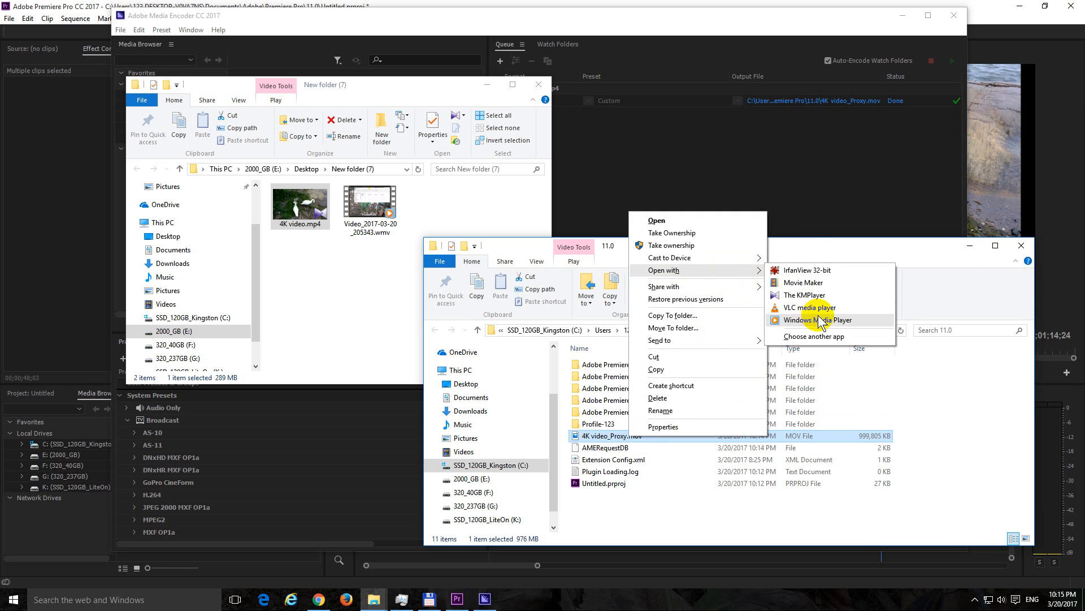
left_click(835, 319)
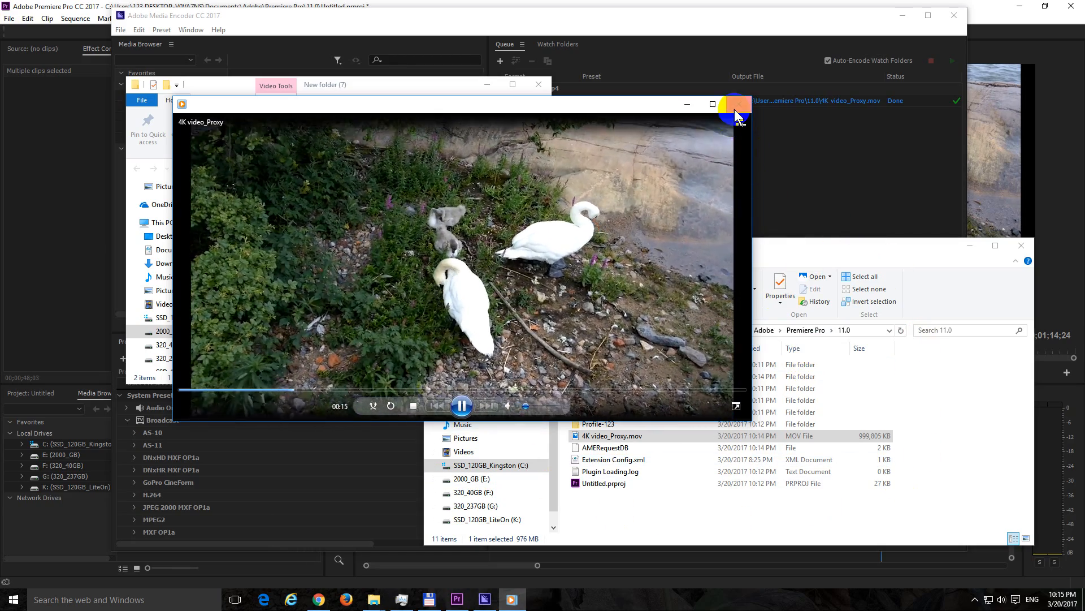
left_click(735, 104)
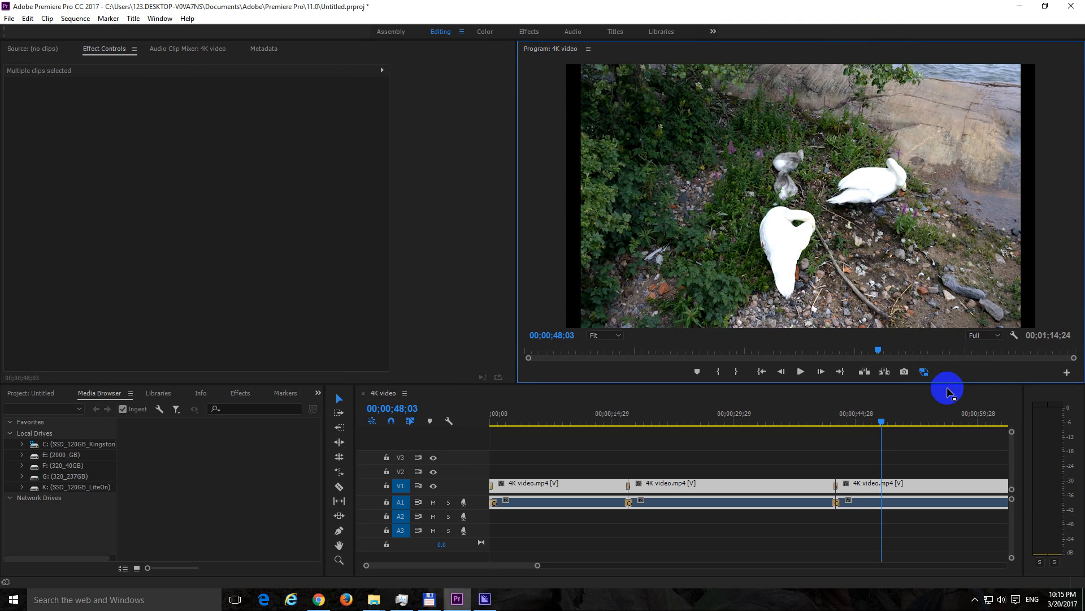
mouse_move(945, 393)
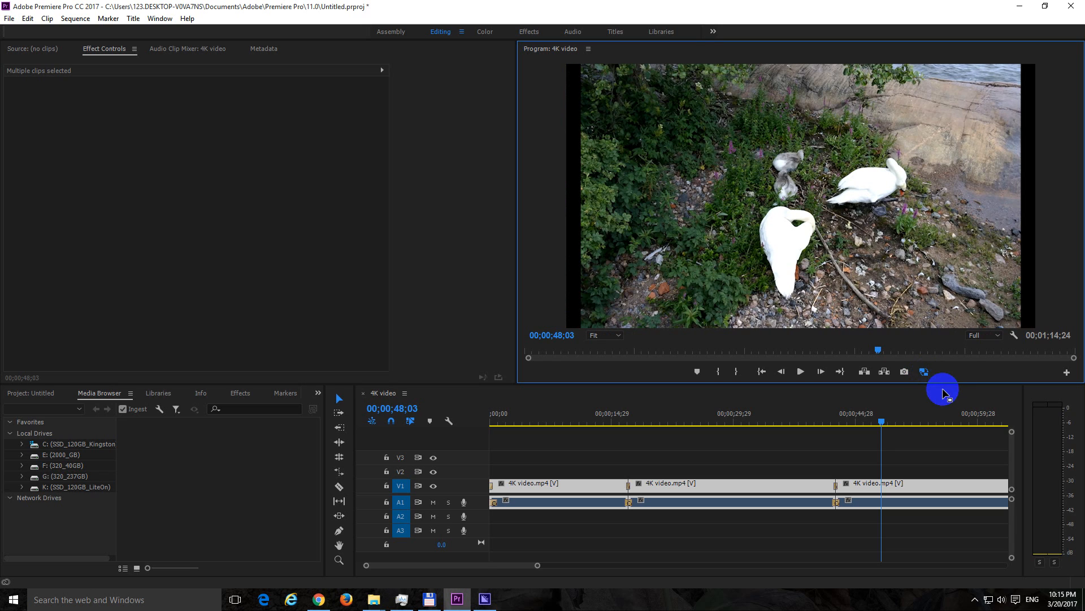
mouse_move(922, 372)
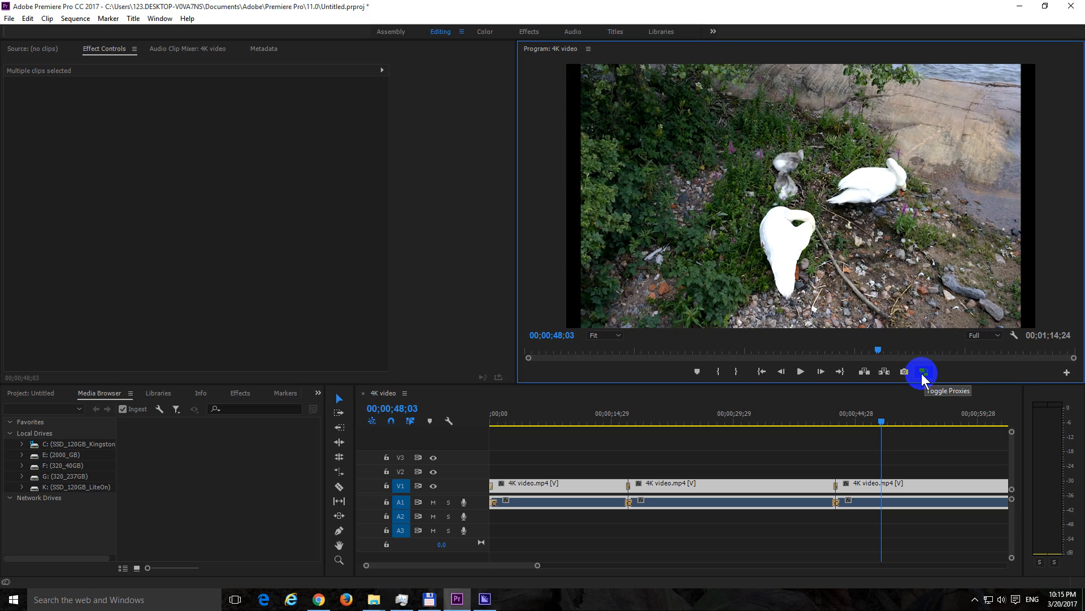
mouse_move(1034, 161)
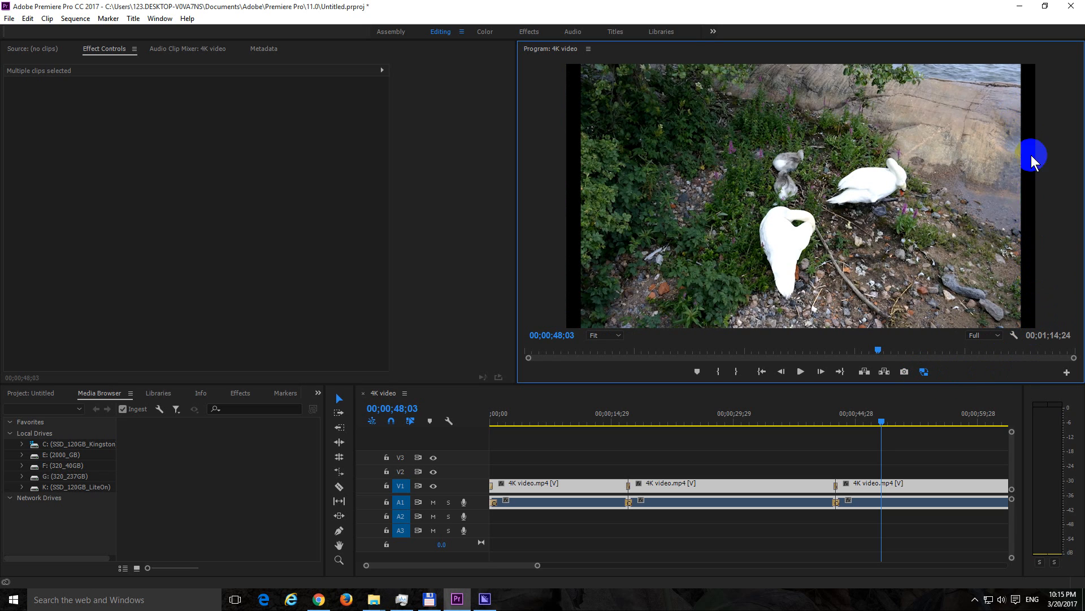
mouse_move(561, 111)
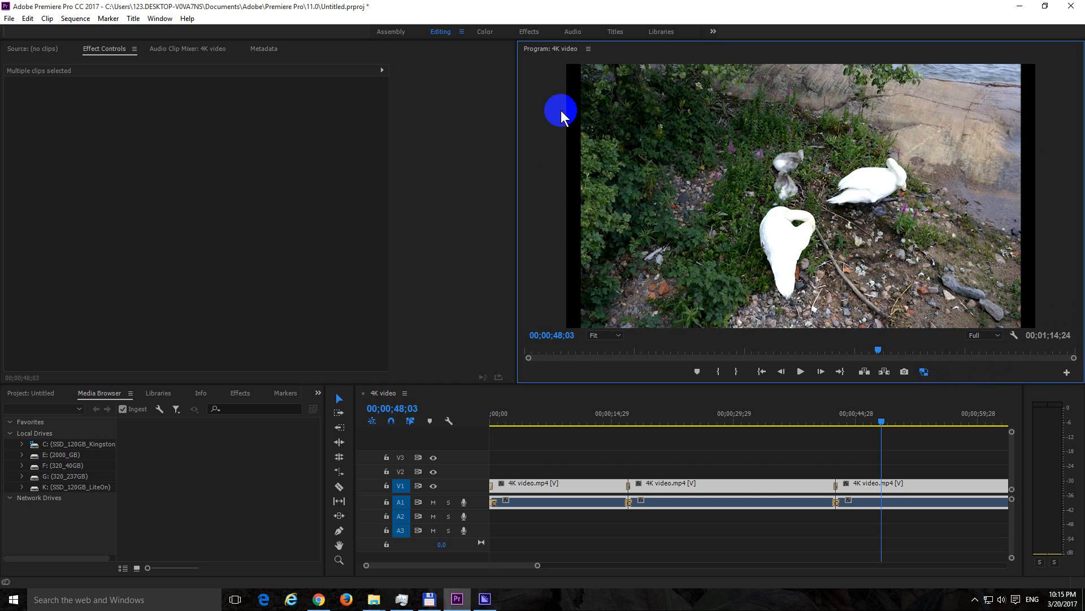
mouse_move(440, 160)
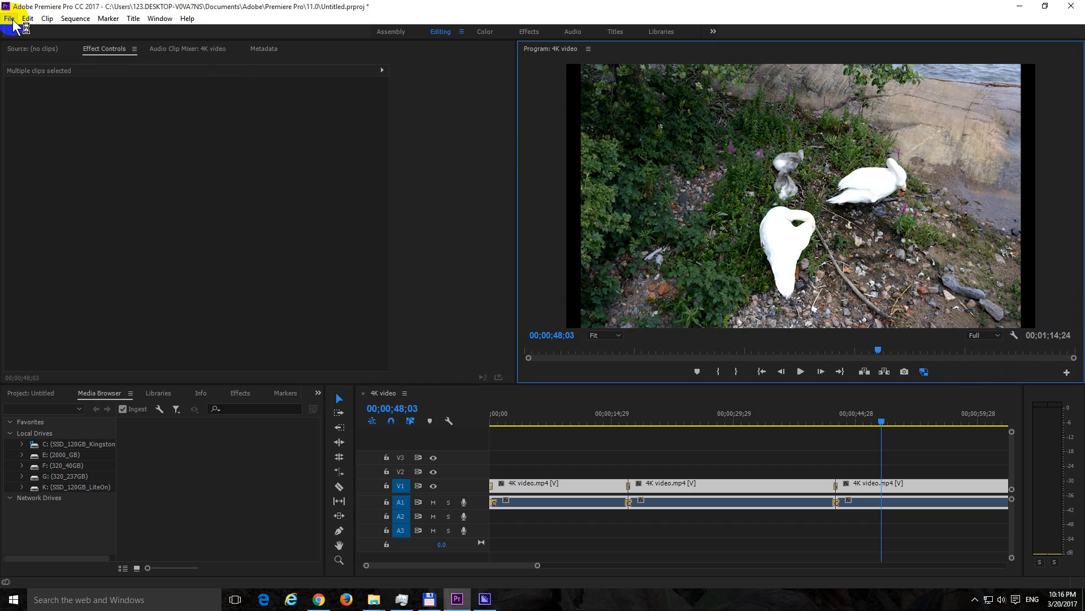
left_click(9, 18)
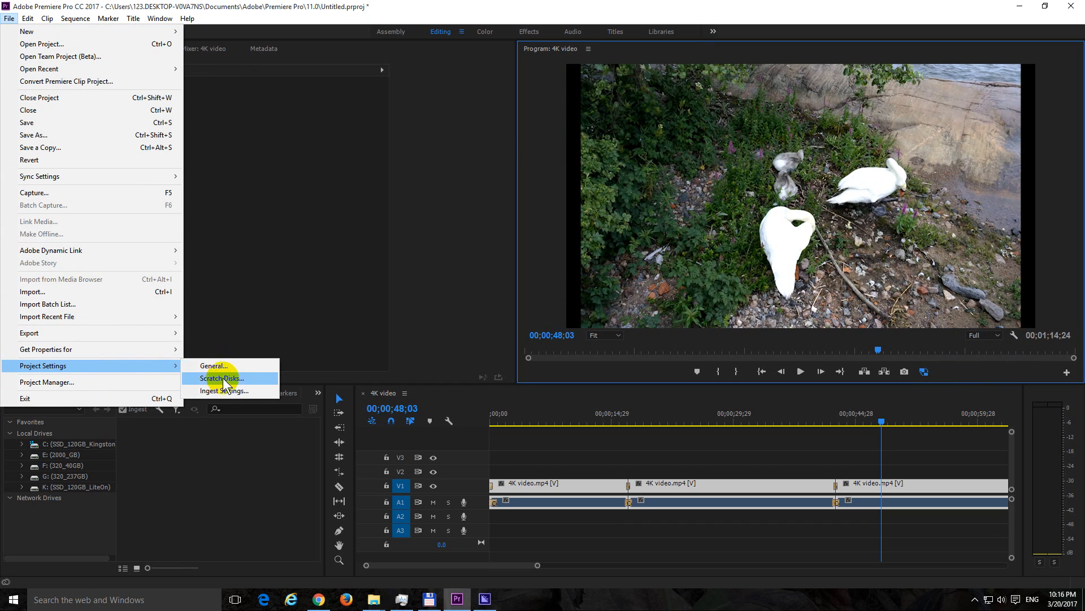
mouse_move(233, 396)
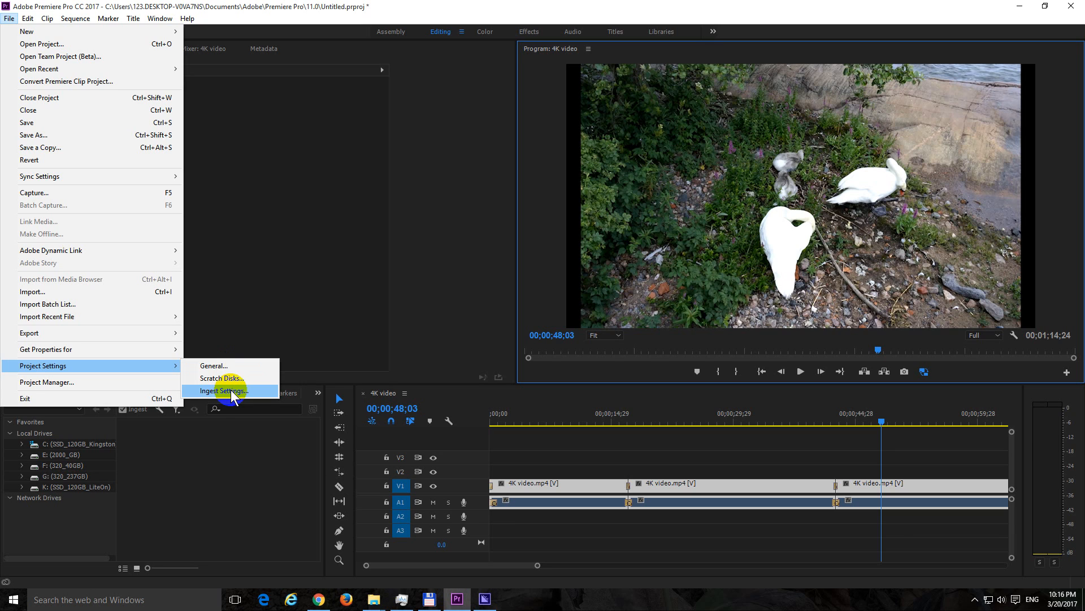
left_click(223, 390)
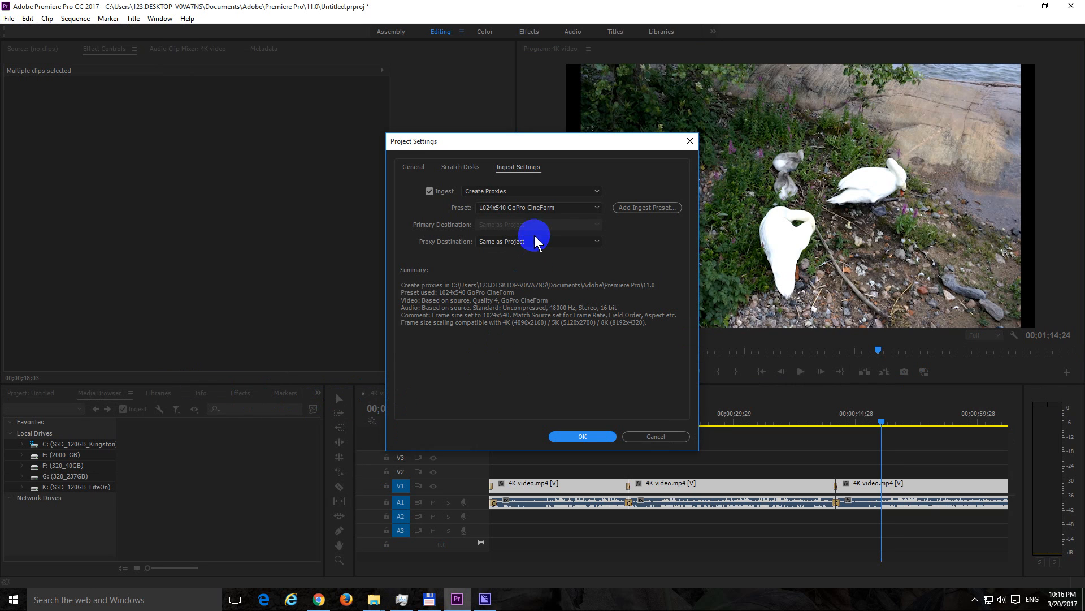
mouse_move(496, 215)
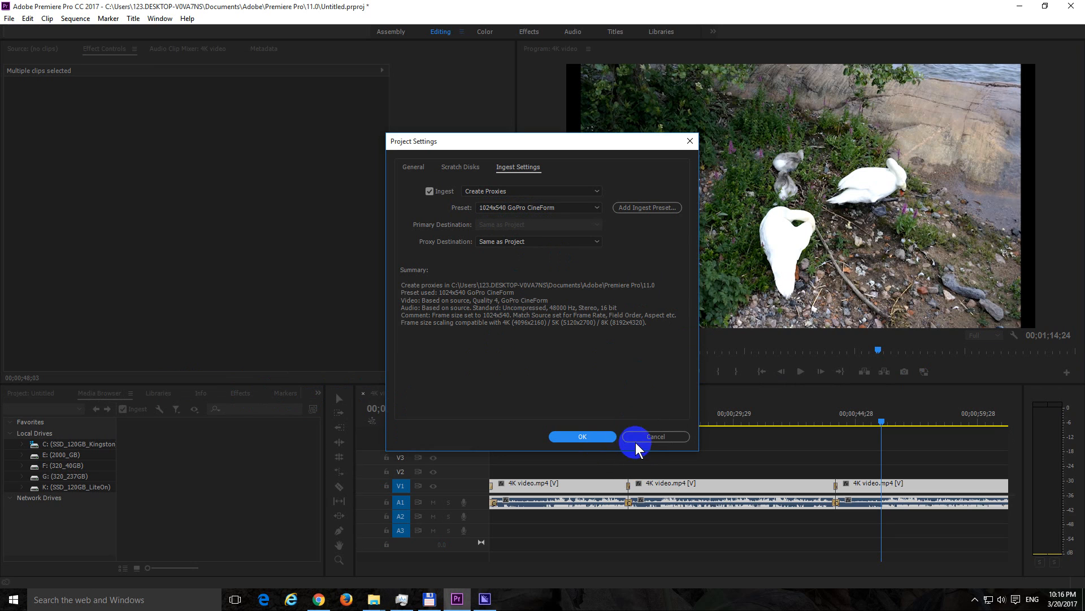
left_click(656, 437)
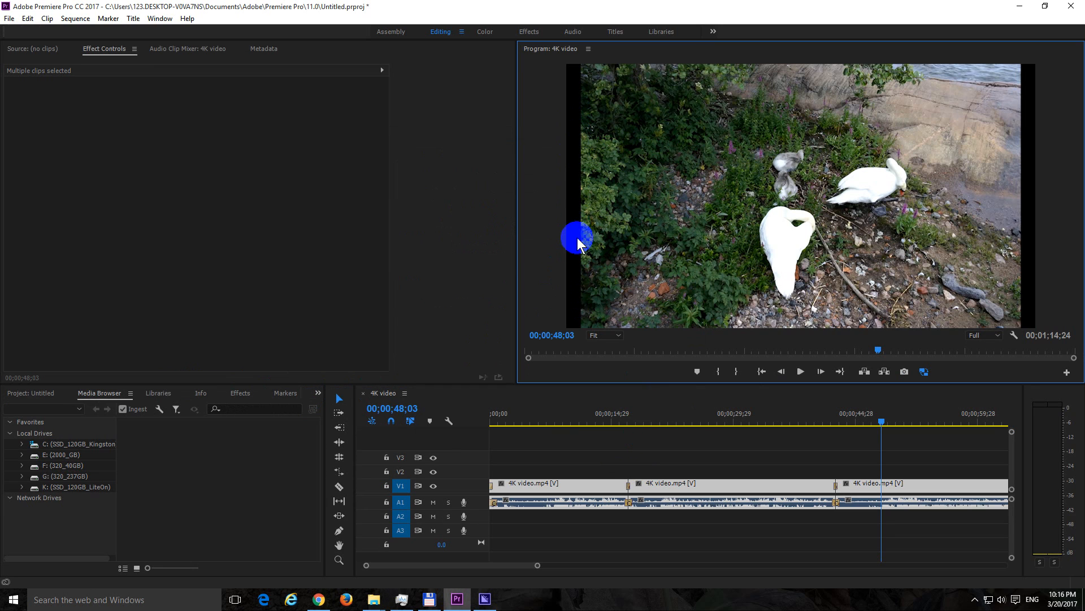
mouse_move(821, 414)
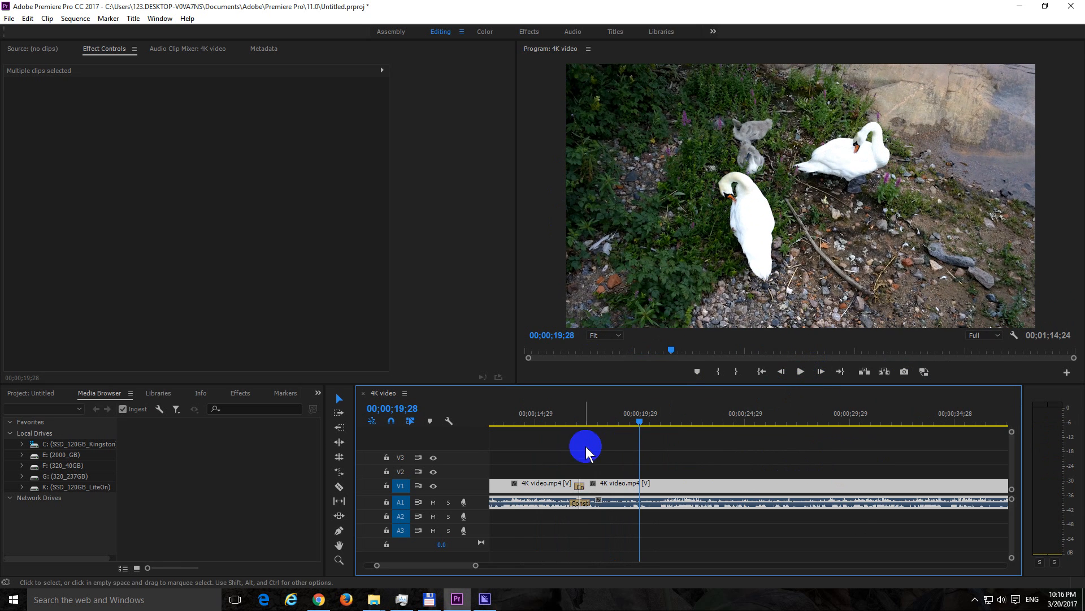
Step: Apply a Cross Dissolve at the cut on V1 and play through it
left_click(580, 486)
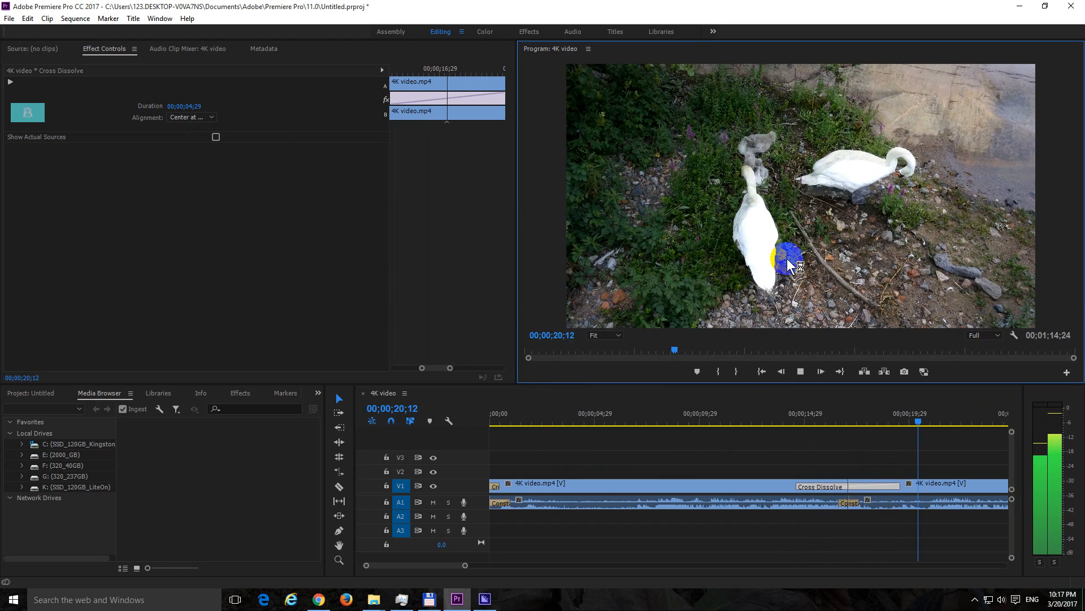
left_click(780, 419)
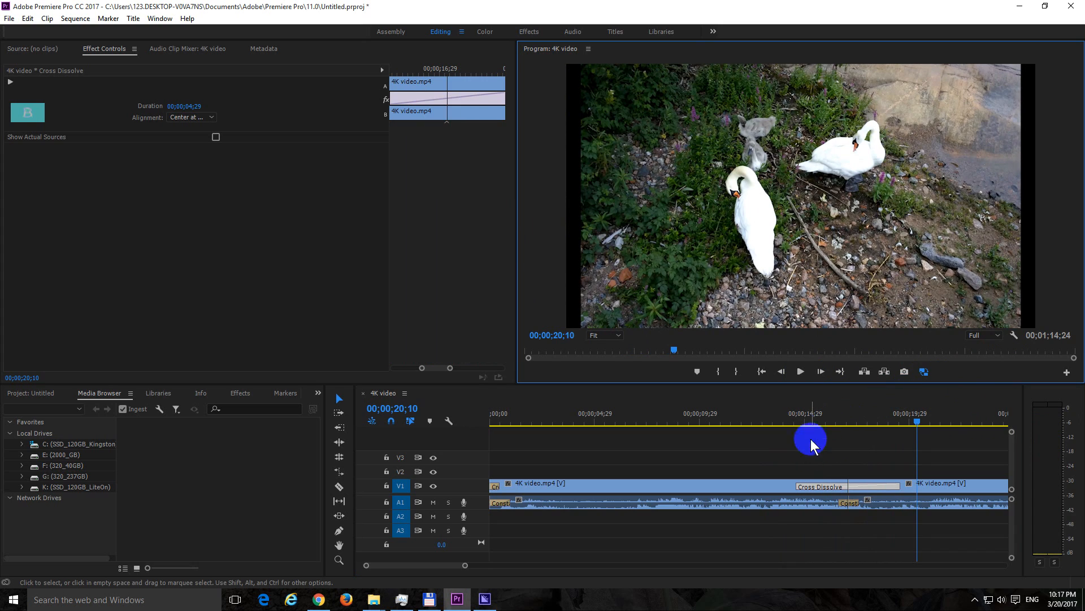
mouse_move(781, 467)
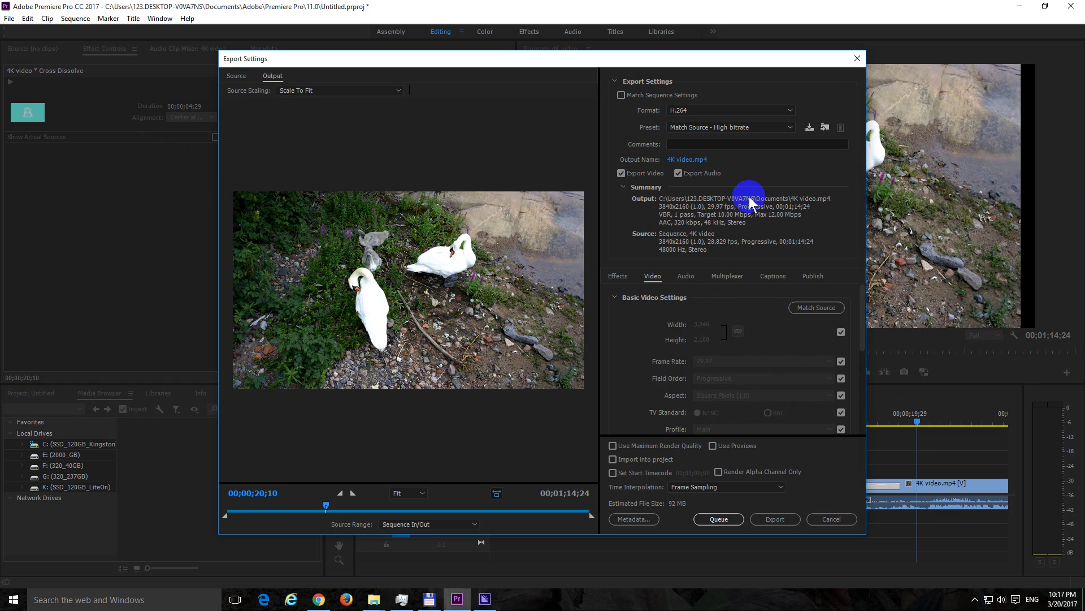
left_click(730, 111)
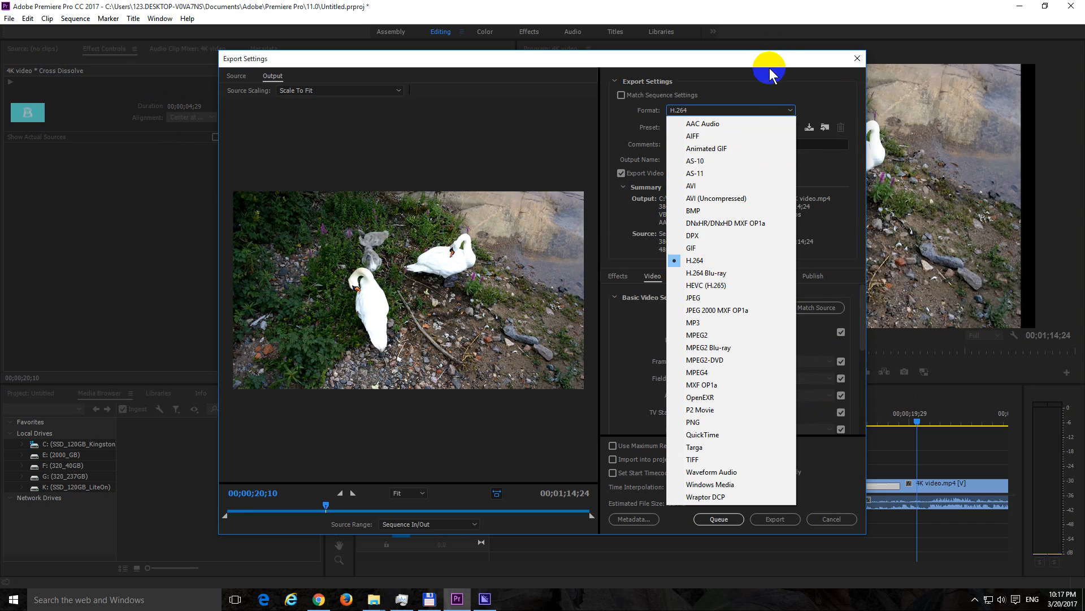
left_click(691, 260)
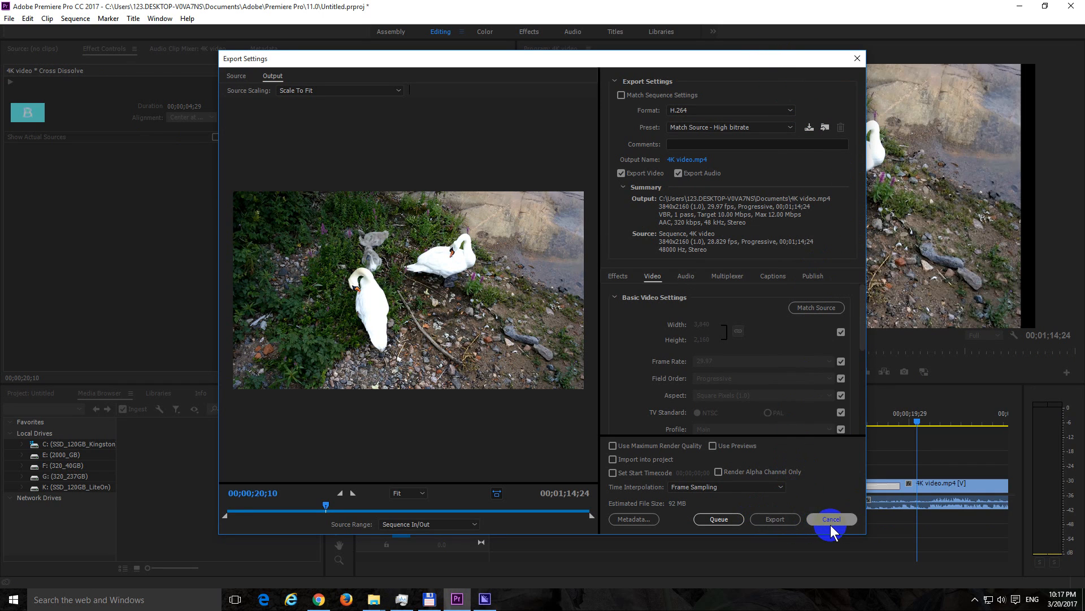
left_click(832, 518)
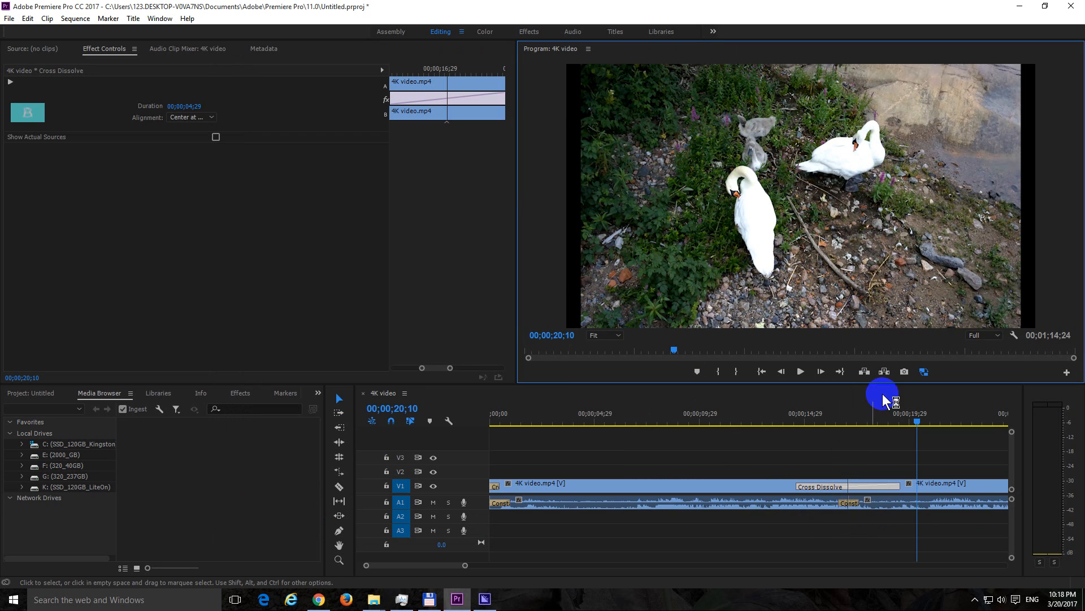
Step: Close Adobe Media Encoder
left_click(1072, 5)
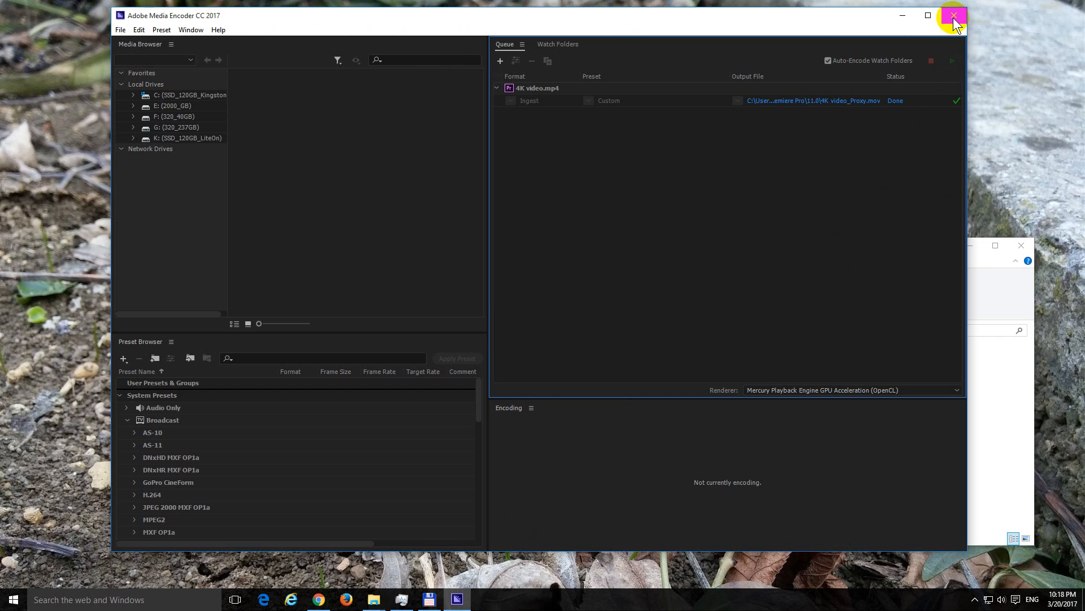
left_click(950, 16)
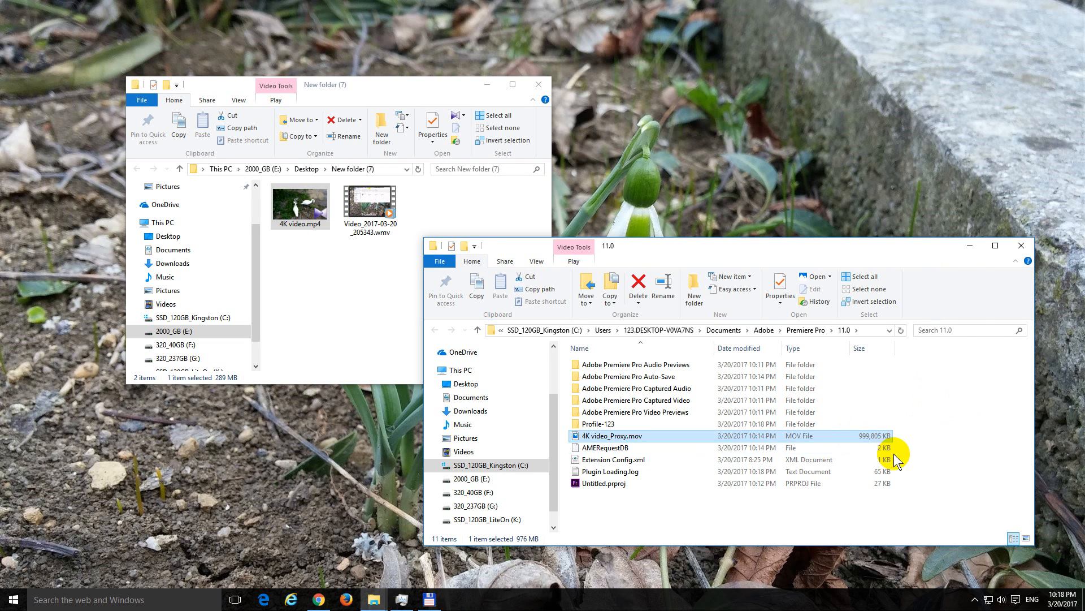
mouse_move(630, 514)
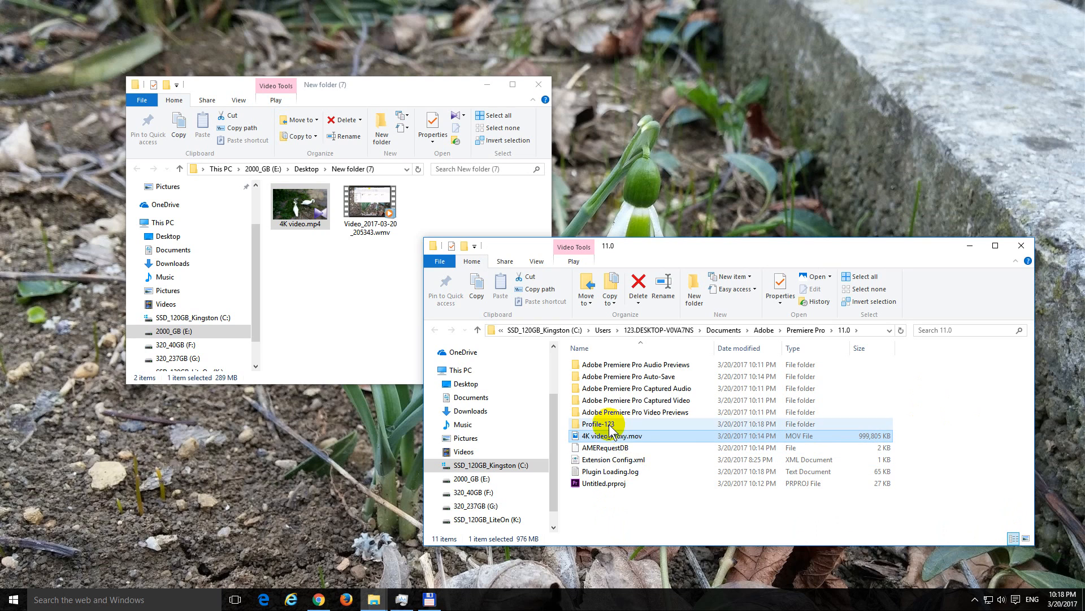
Step: Delete 4K video_Proxy.mov and close that Explorer window
right_click(604, 436)
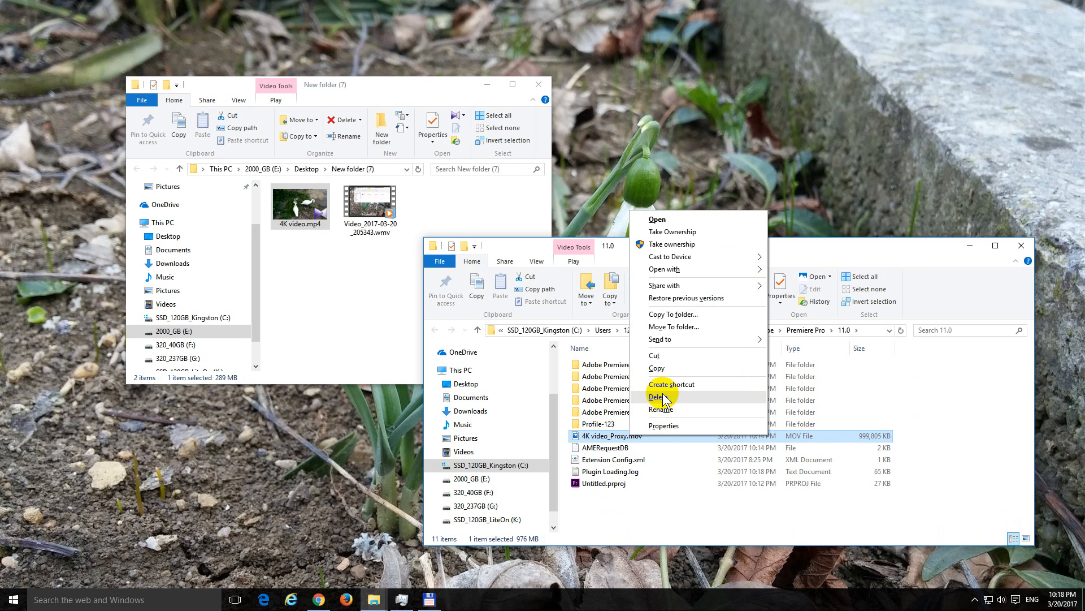
left_click(659, 397)
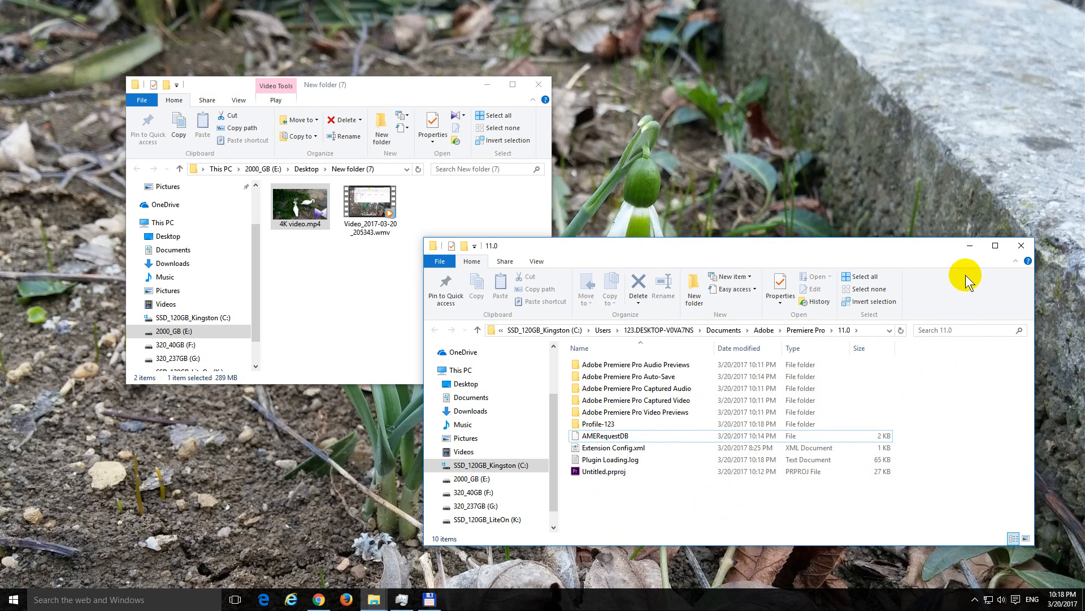
left_click(1022, 245)
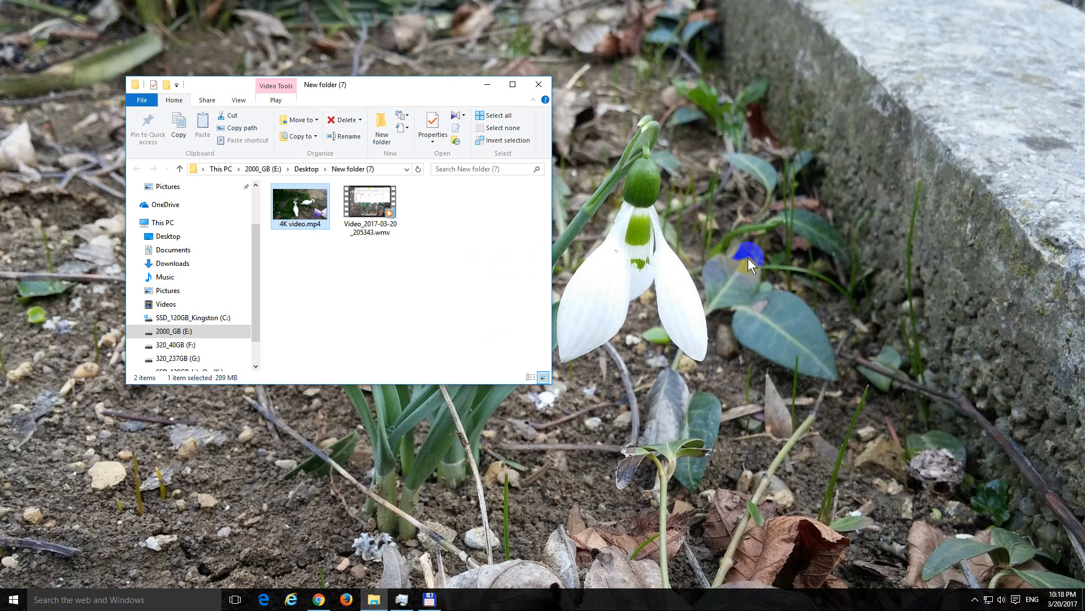
mouse_move(654, 348)
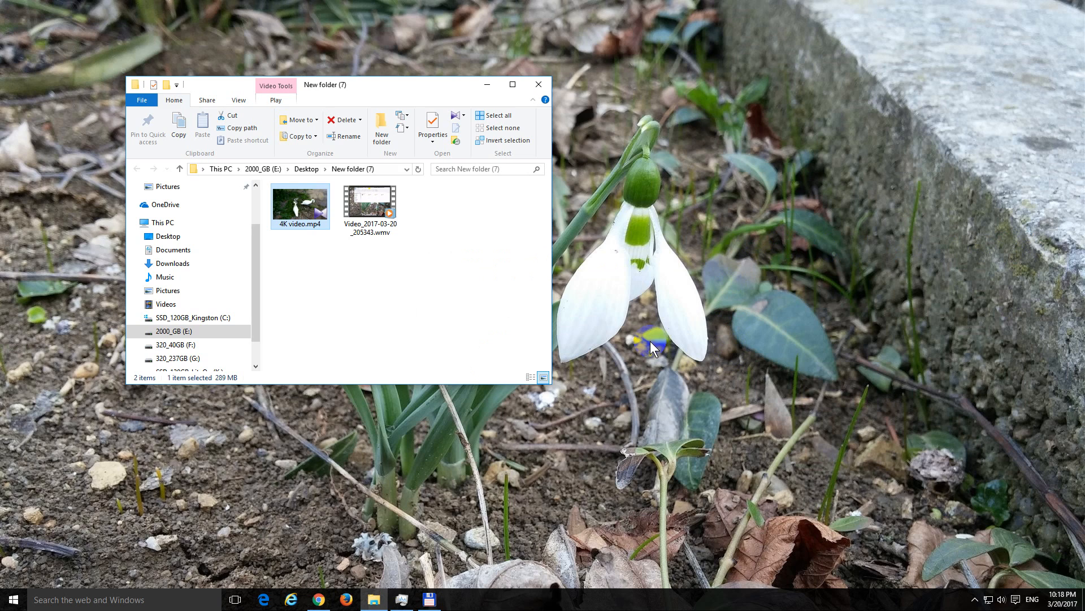